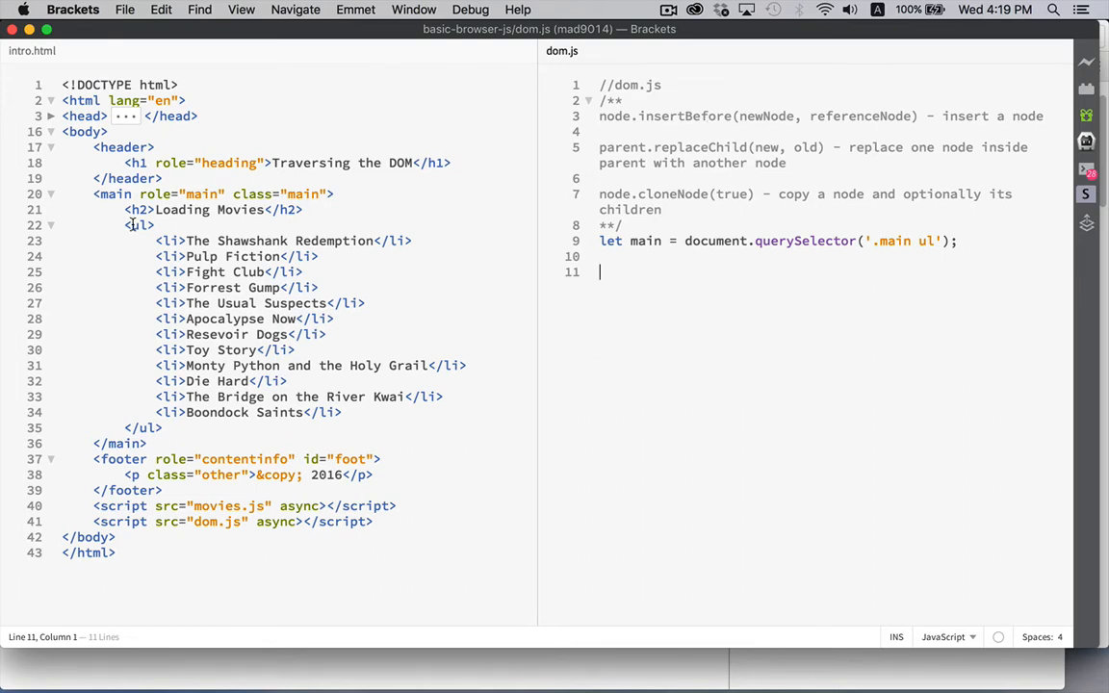
- Review the notes on insertBefore, replaceChild and cloneNode and the ul in intro.html
double_click(139, 226)
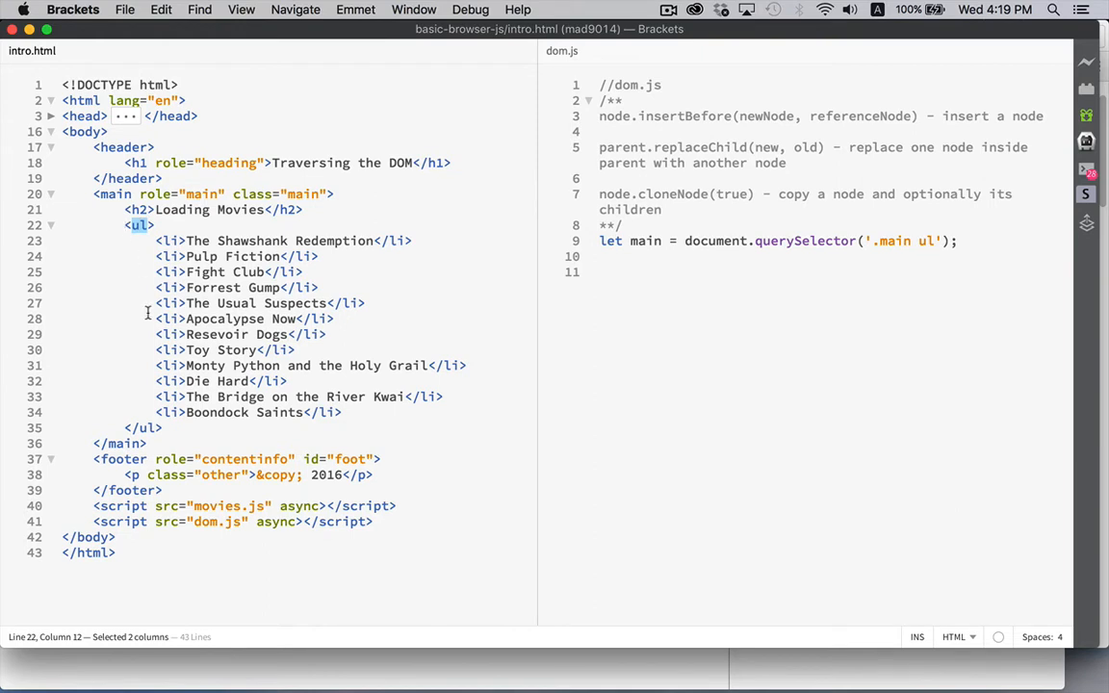
mouse_move(331, 412)
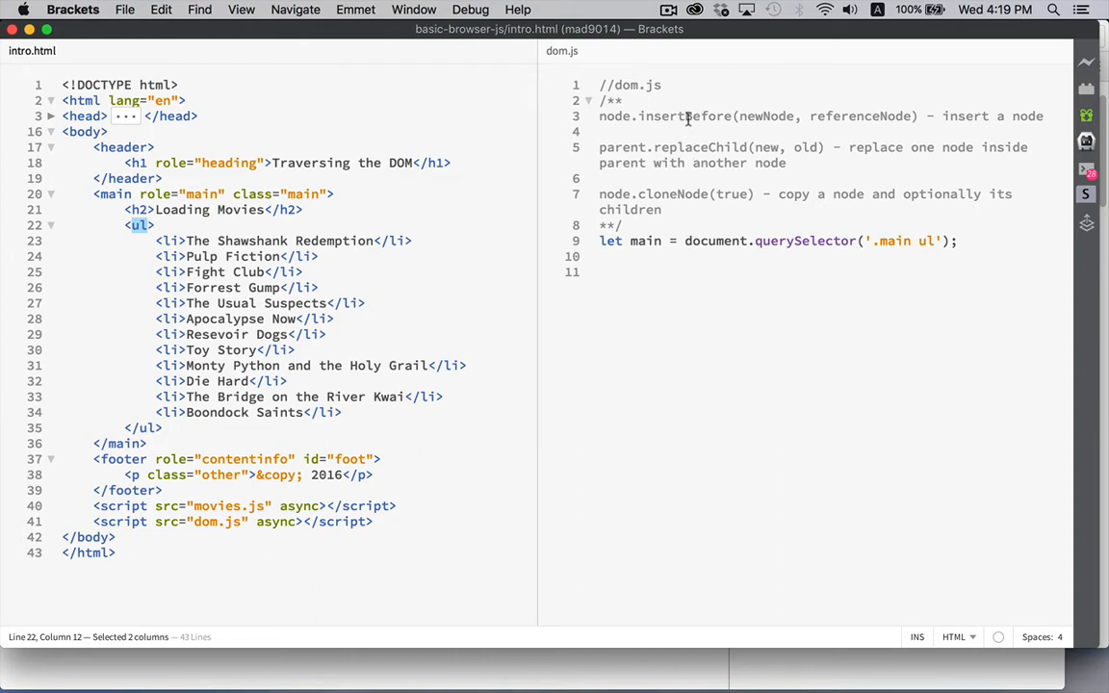
double_click(683, 116)
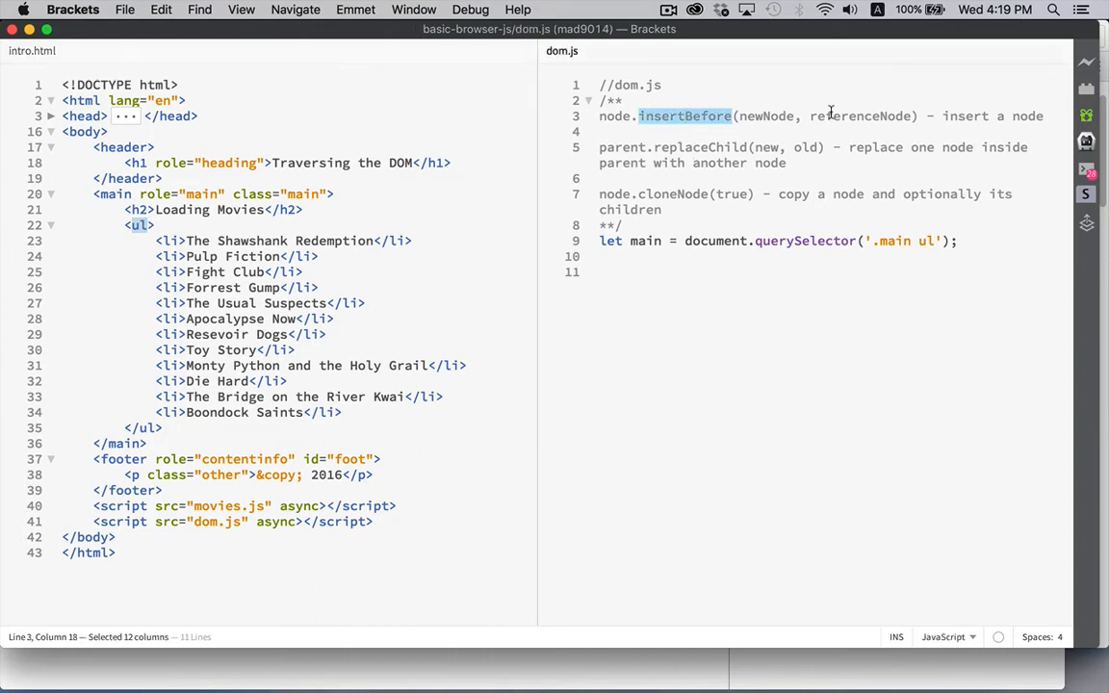
double_click(859, 116)
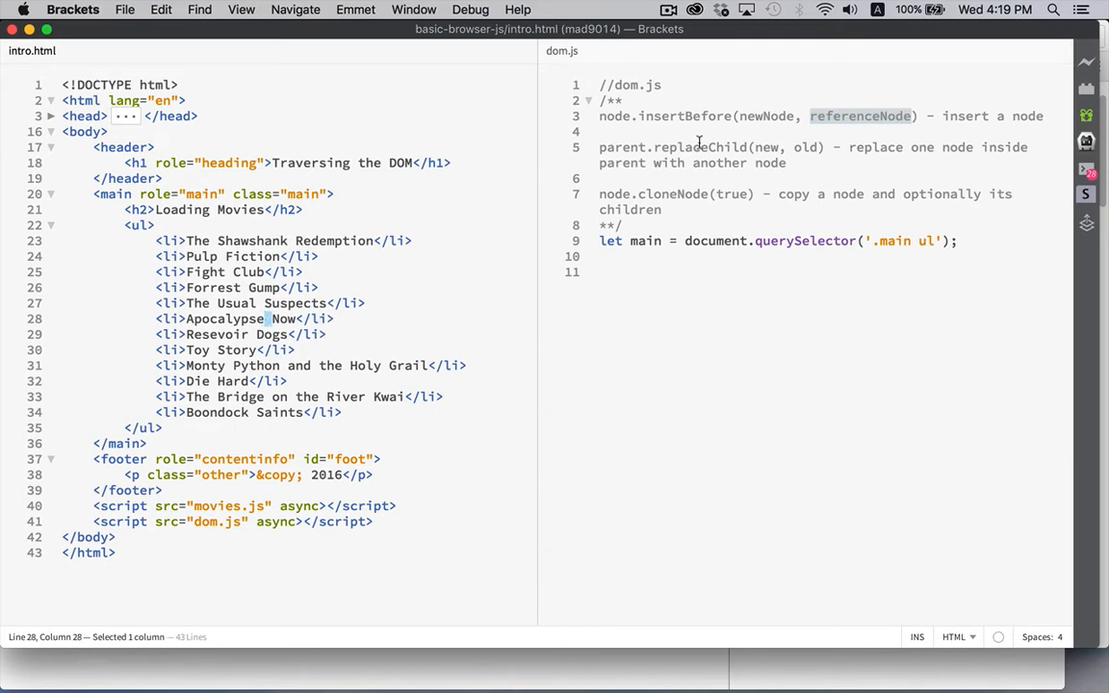
mouse_move(751, 116)
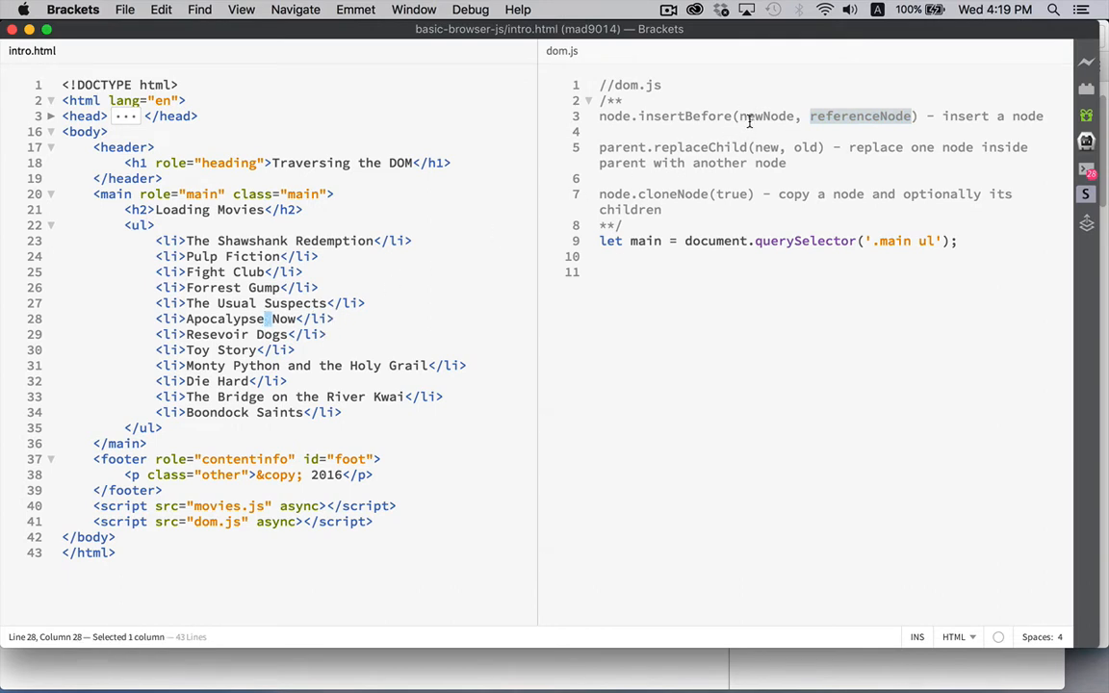
double_click(614, 115)
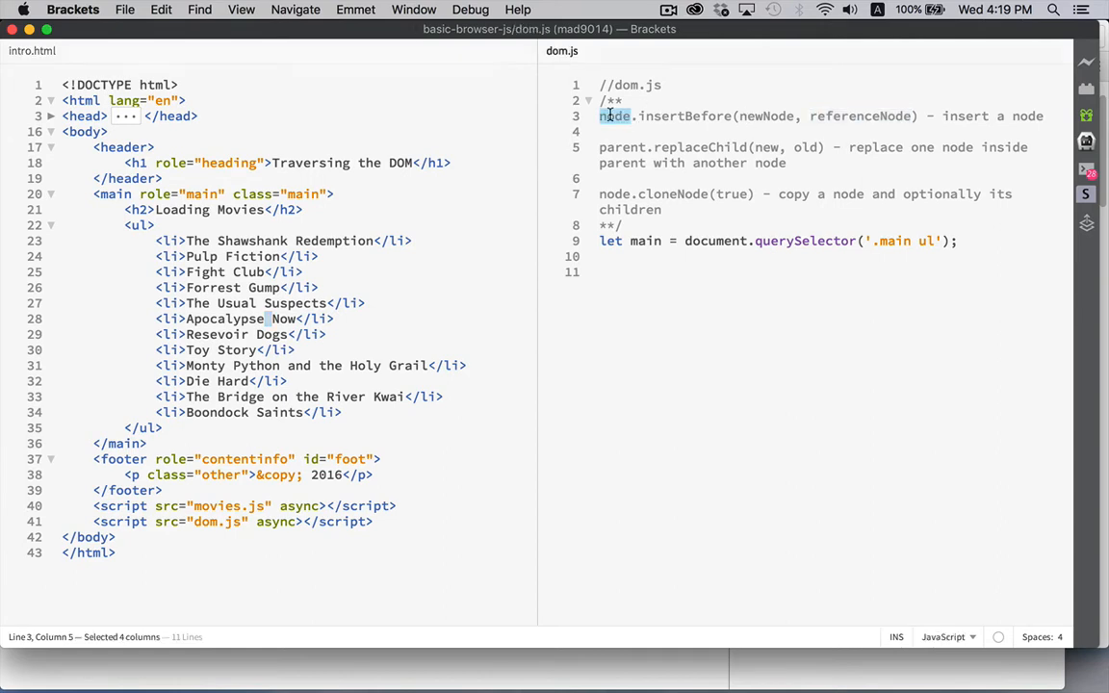
mouse_move(866, 110)
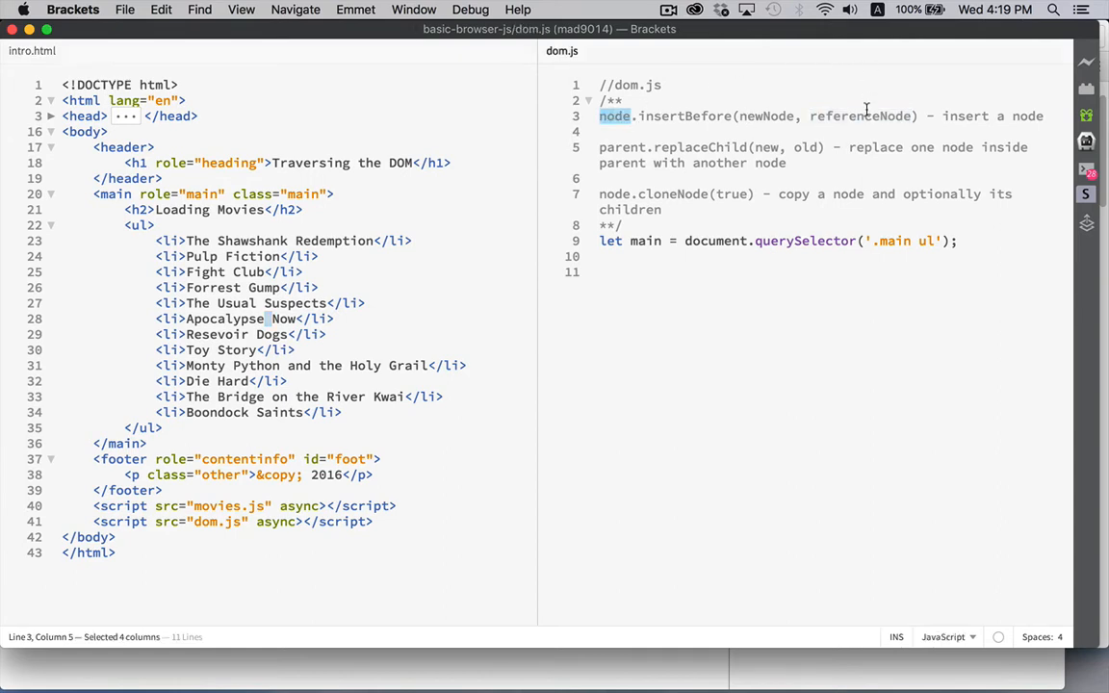
double_click(858, 116)
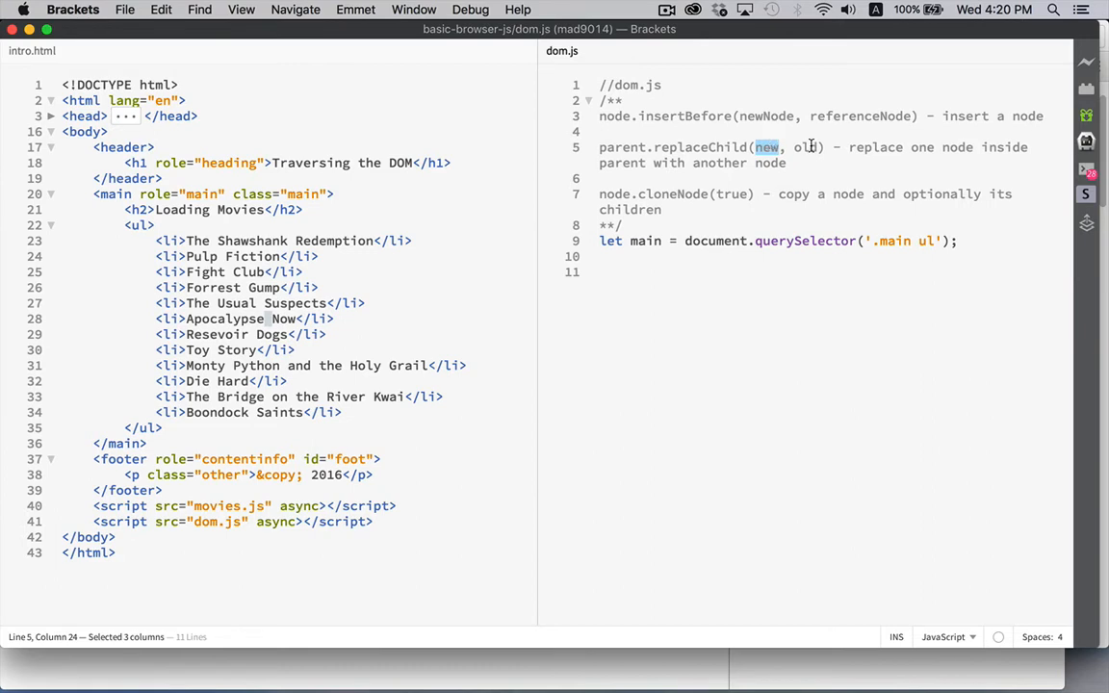
double_click(620, 146)
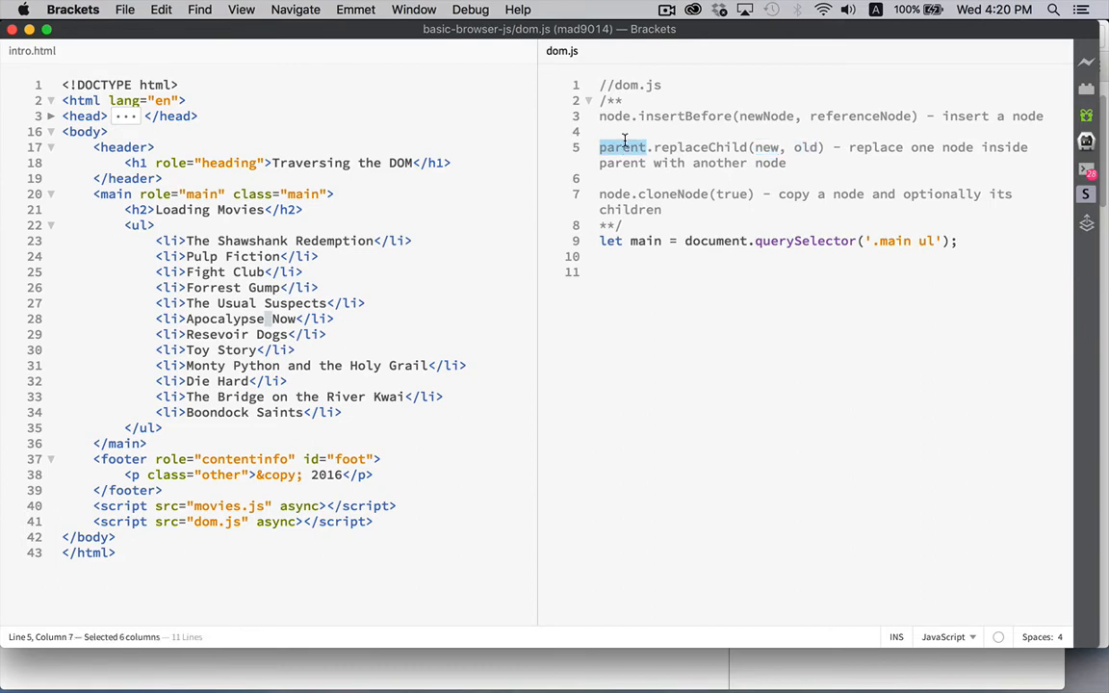
mouse_move(689, 187)
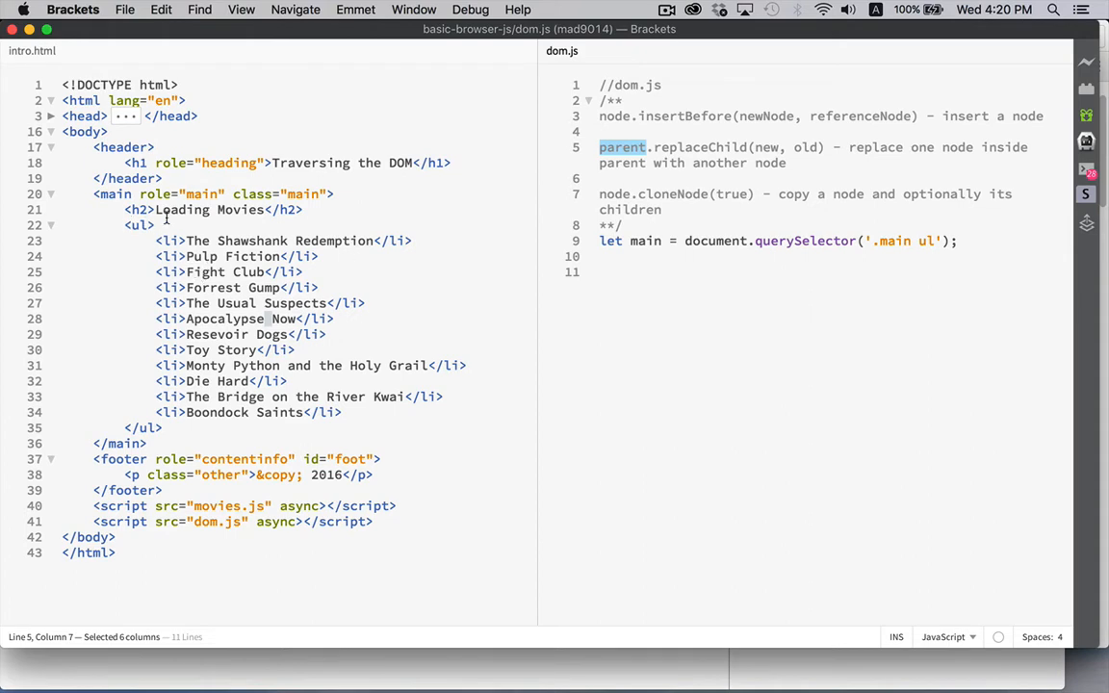
mouse_move(235, 562)
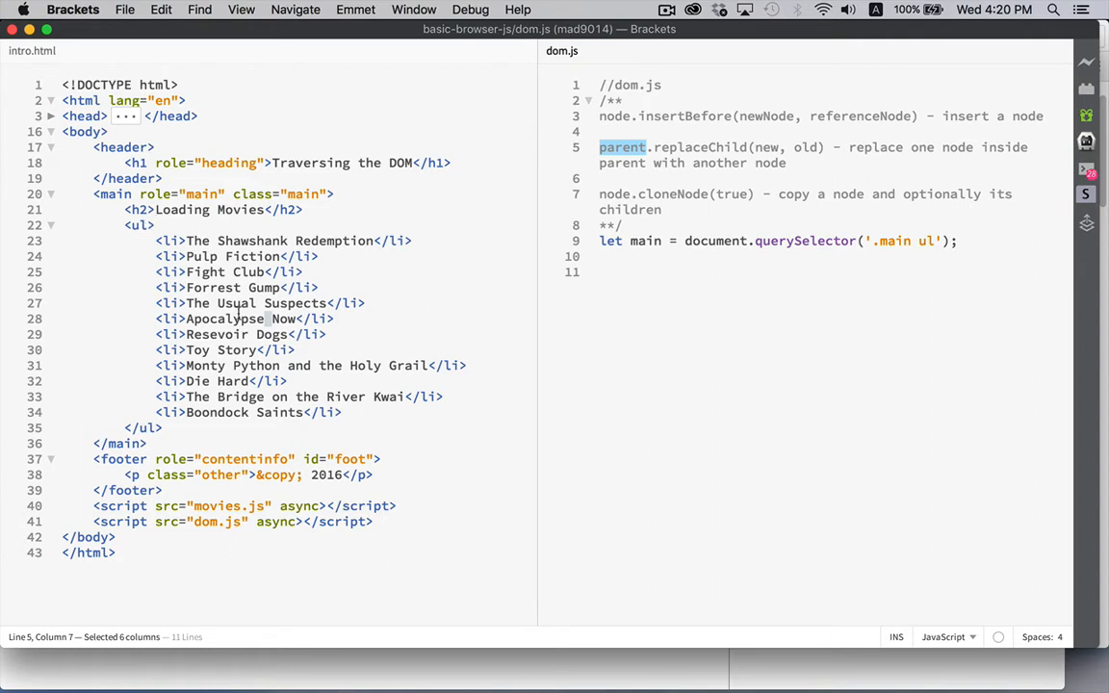
left_click(735, 193)
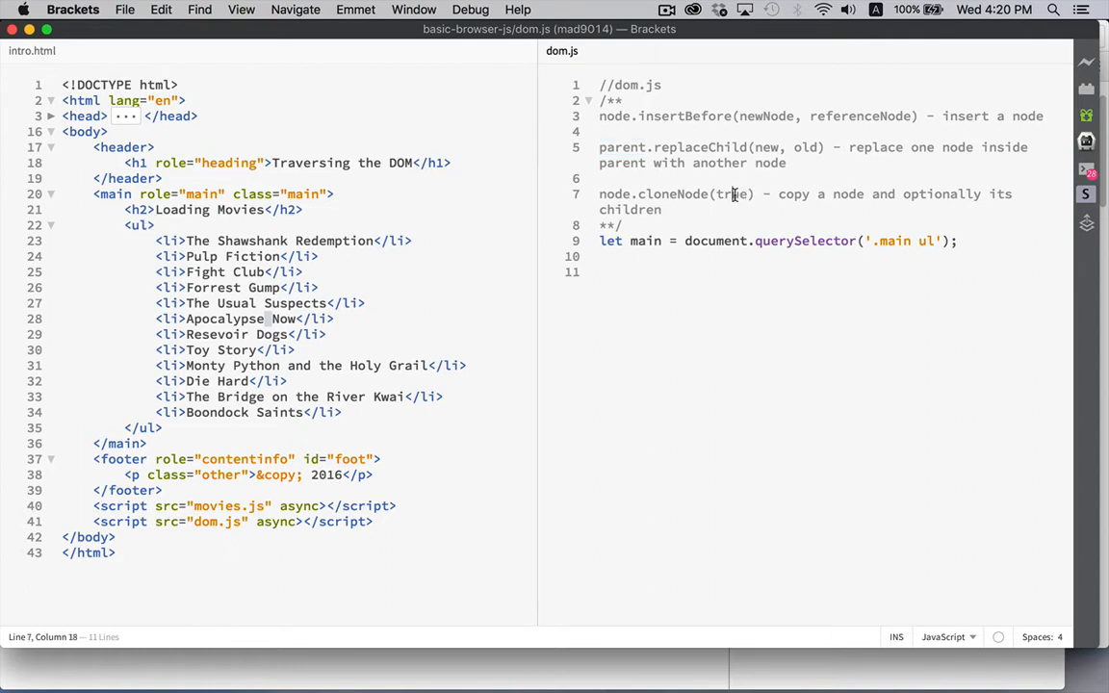
double_click(731, 193)
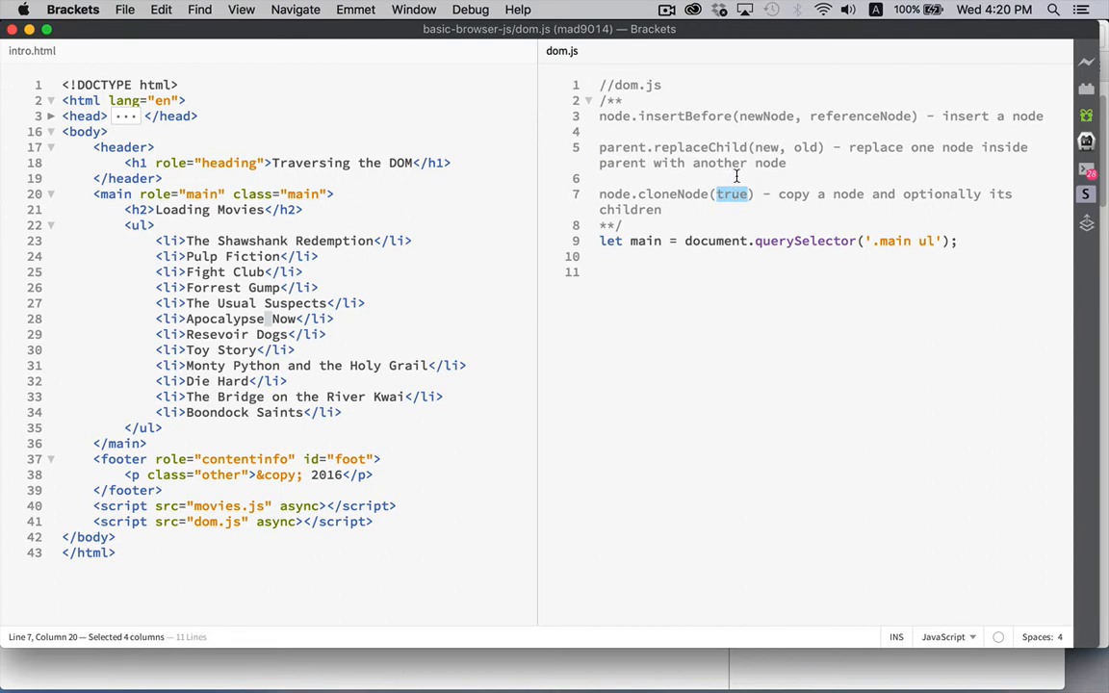
mouse_move(738, 173)
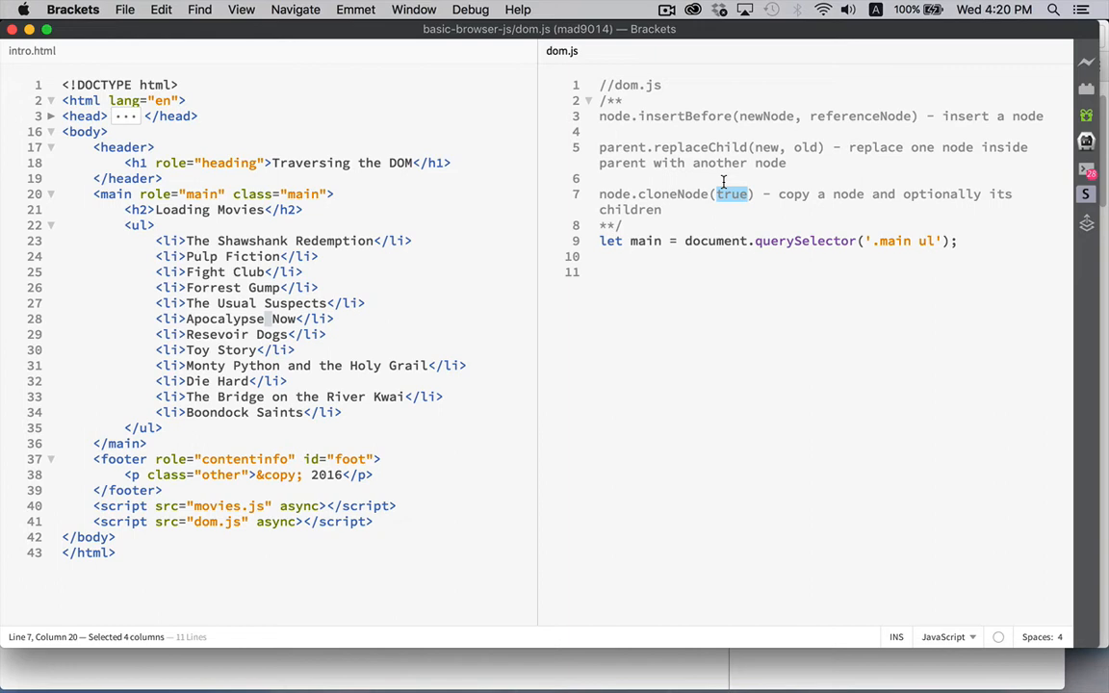
mouse_move(647, 281)
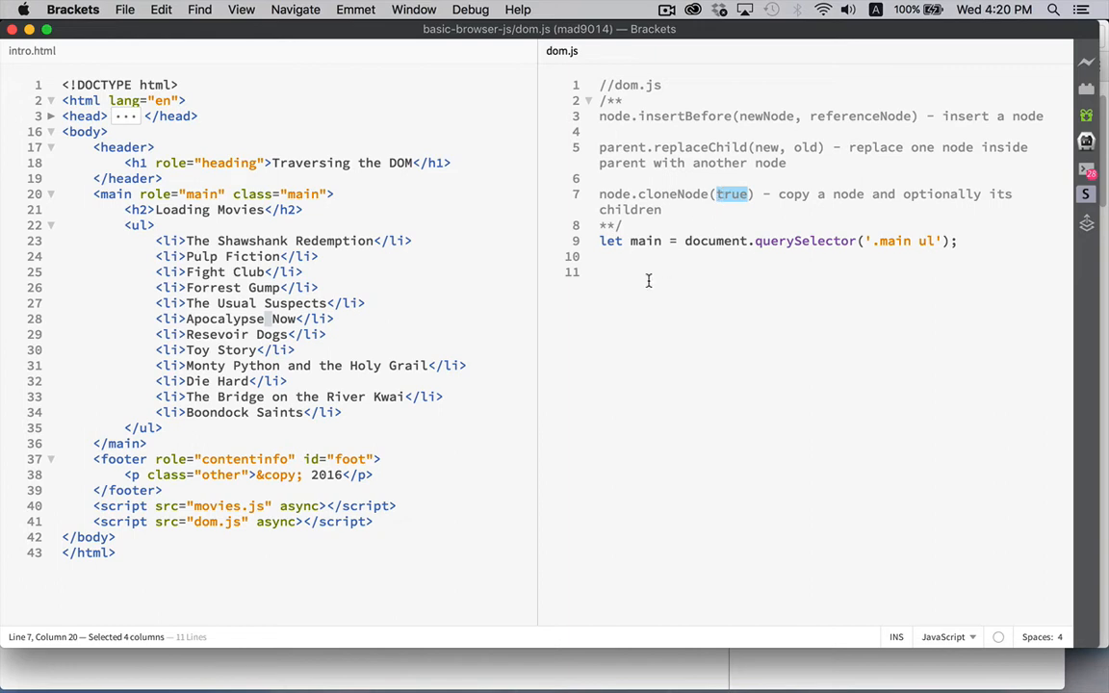
- Declare ul from '.main ul', lis = ul.children, and AN = lis[5] in dom.js
left_click(647, 273)
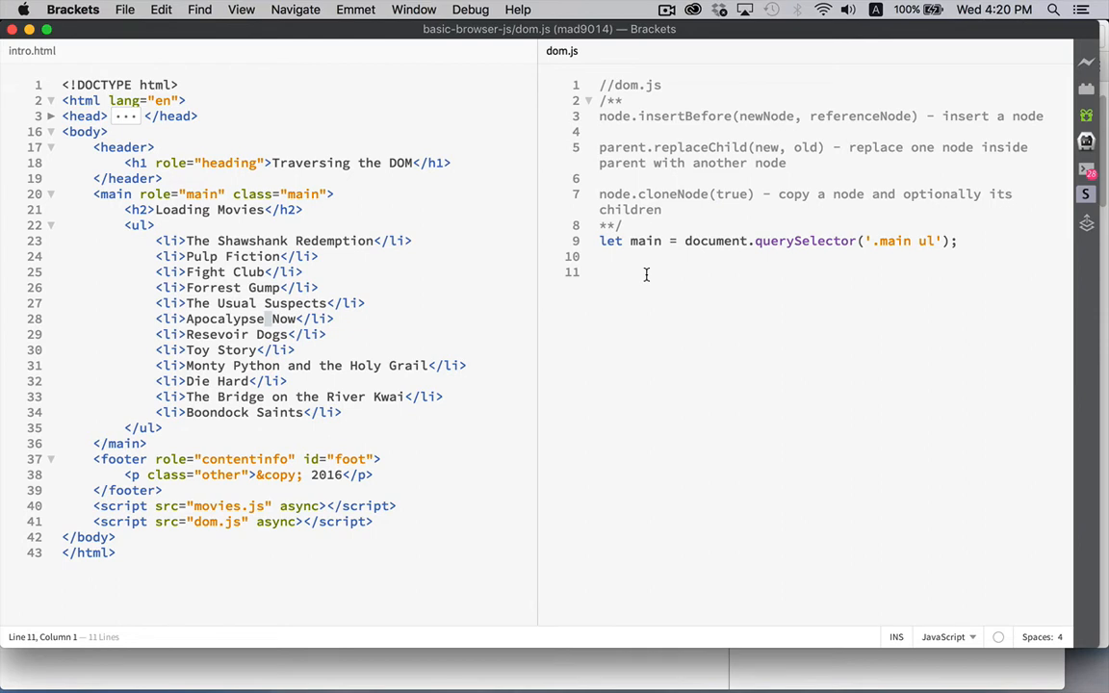
mouse_move(161, 319)
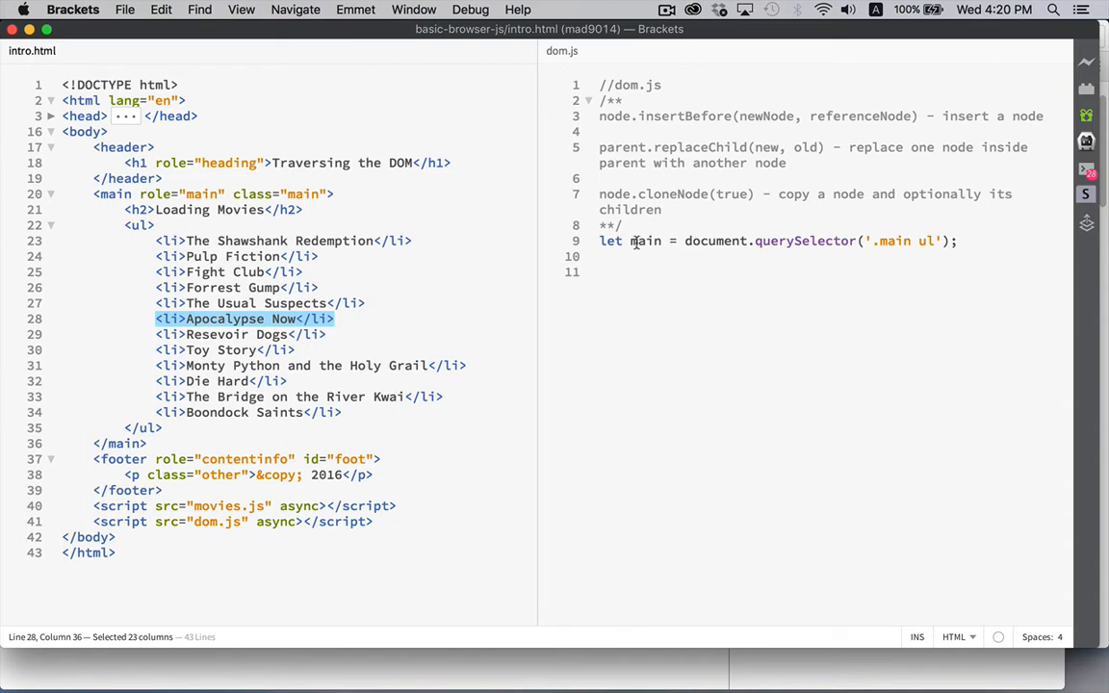
type("ul")
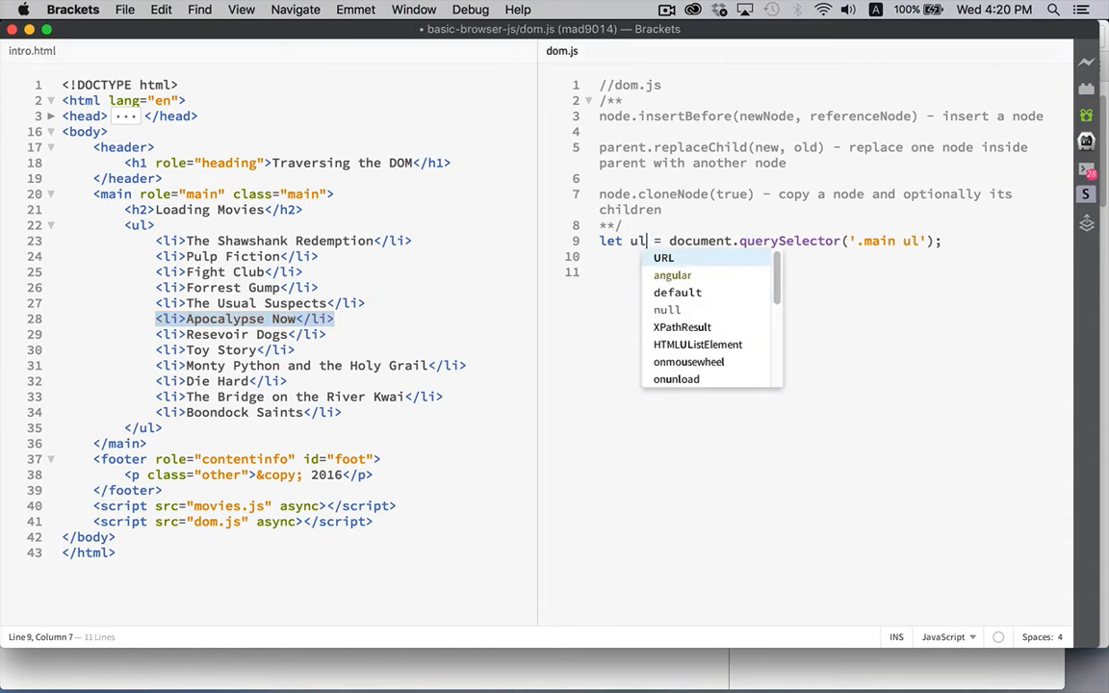
mouse_move(618, 243)
type("let lis")
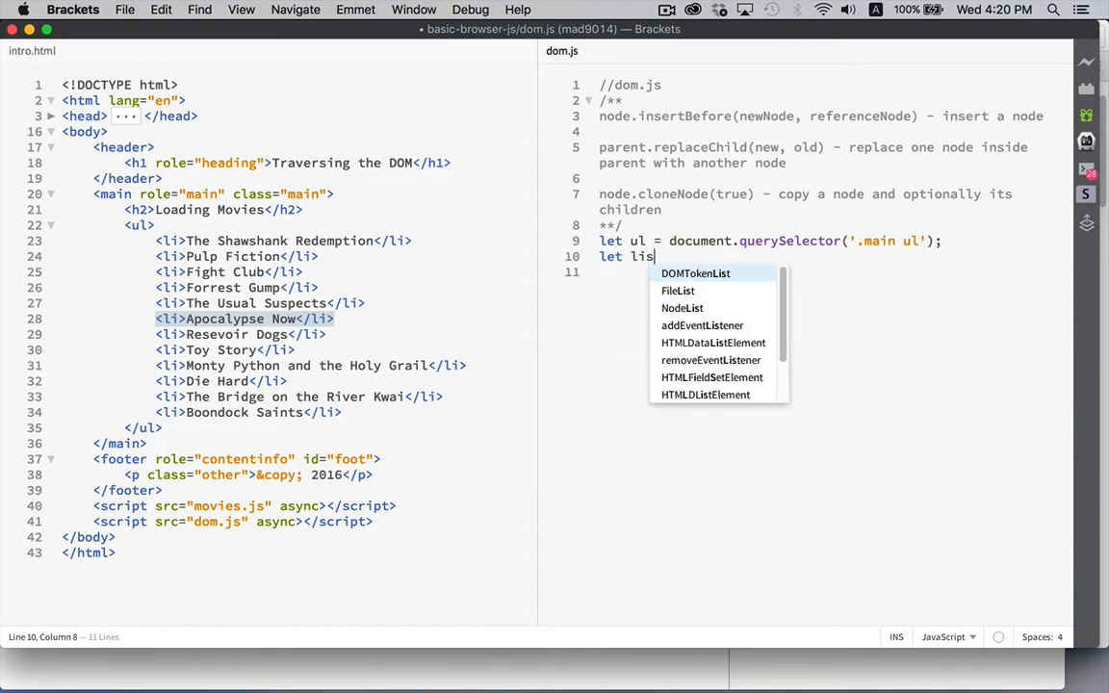
type("= ul.children;")
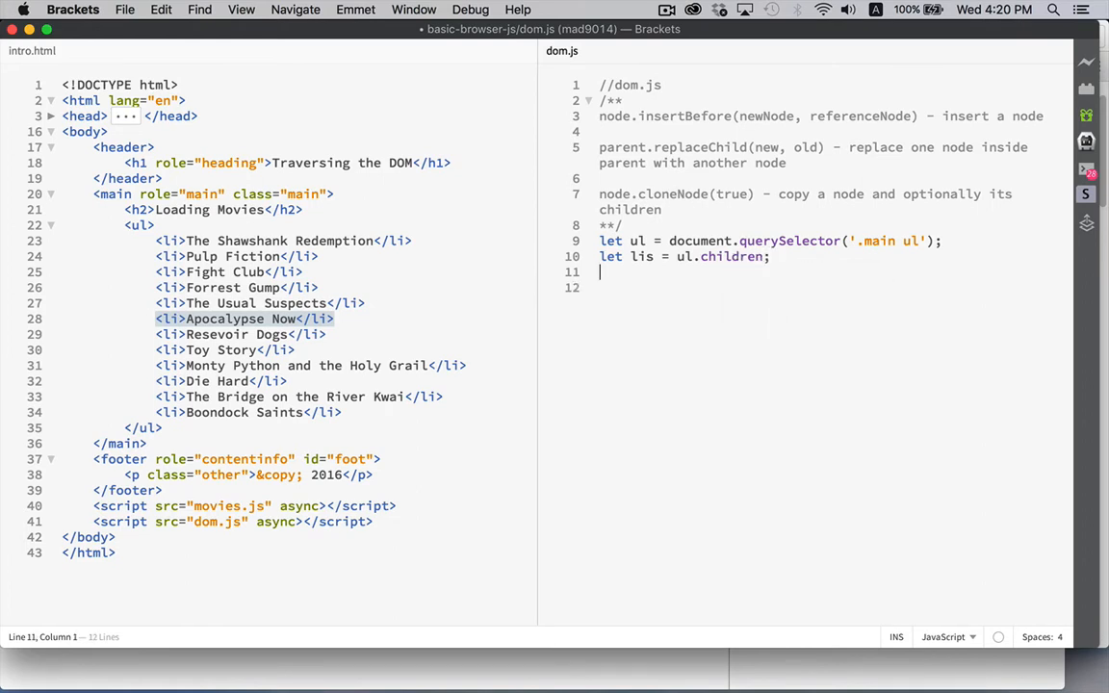
type("let")
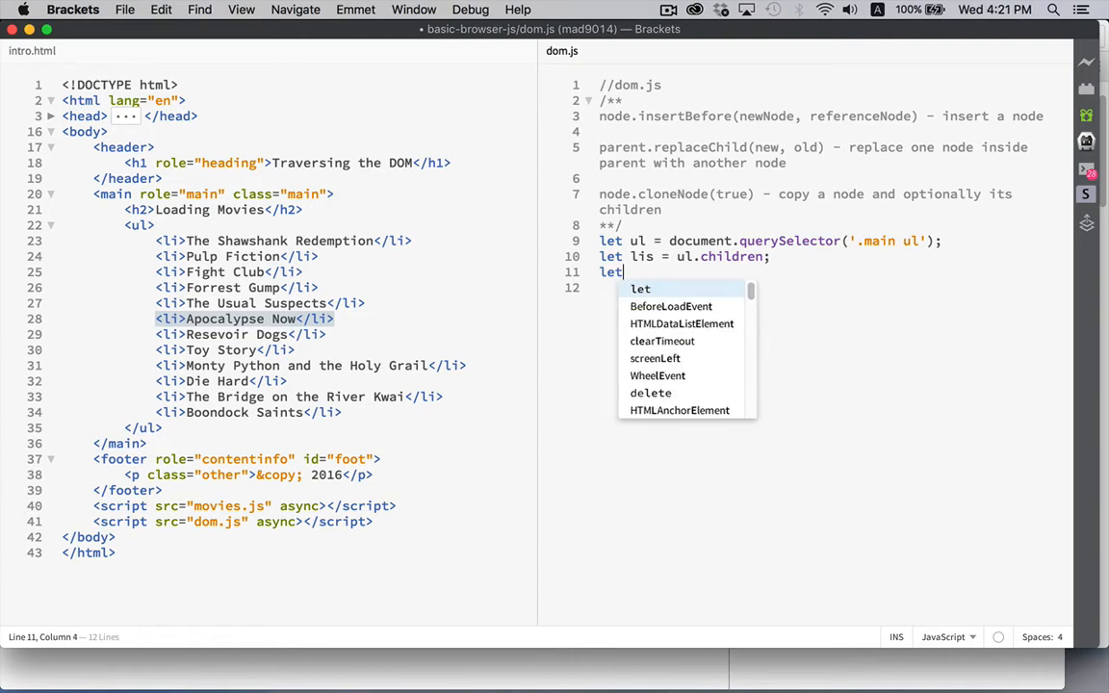
type("AN =")
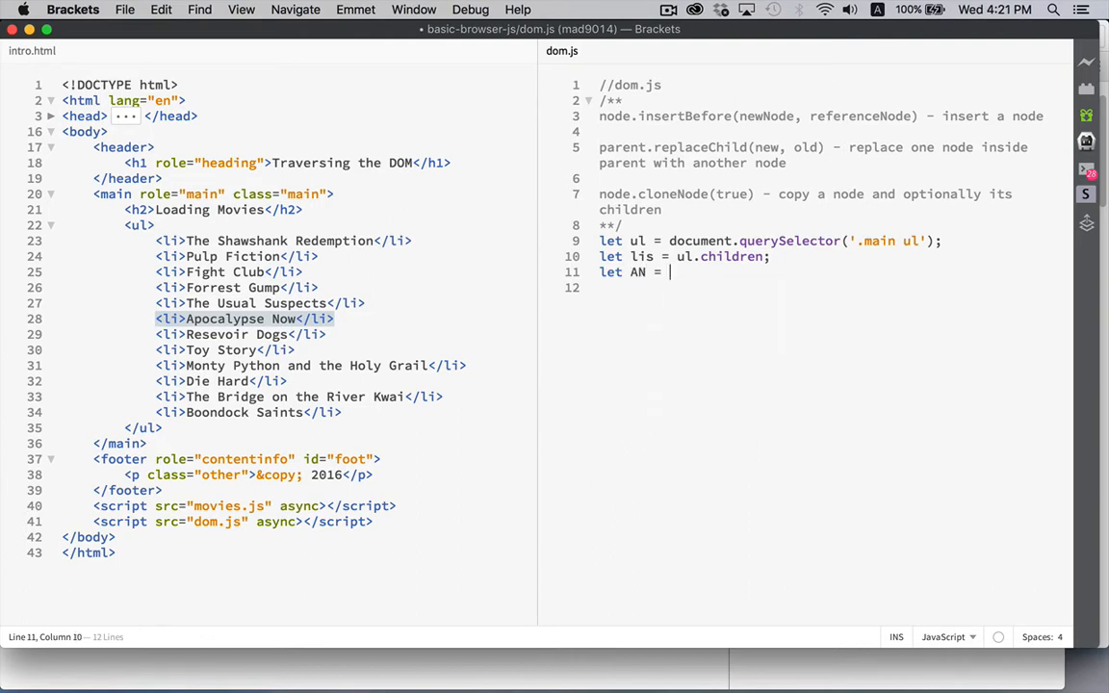
type("lis")
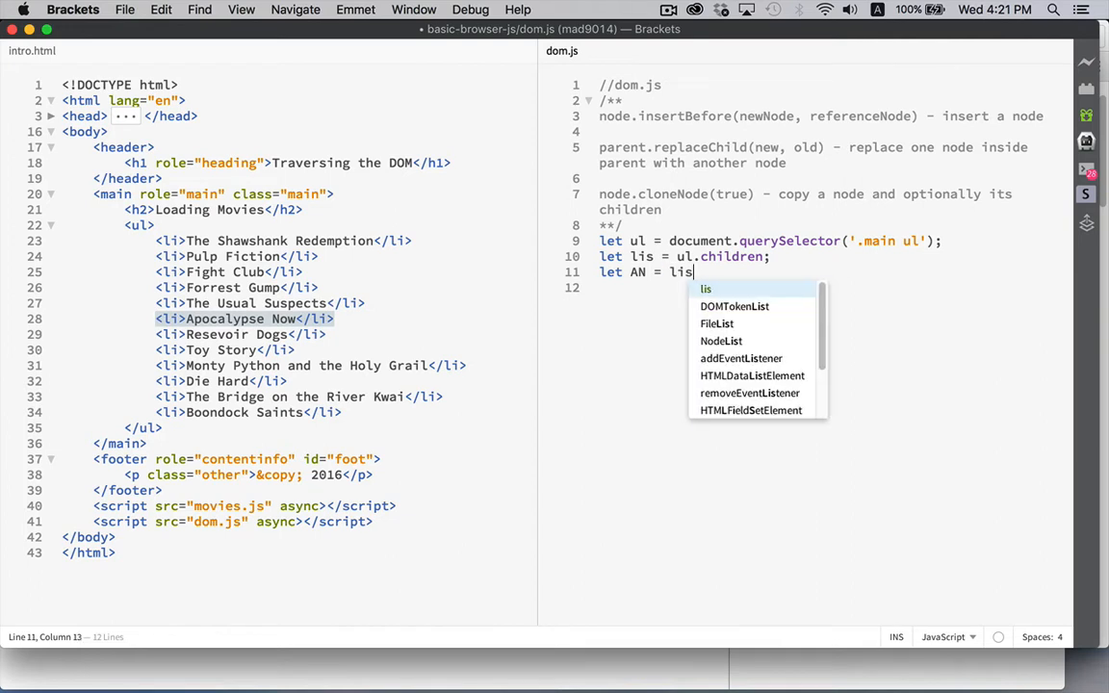
type("[")
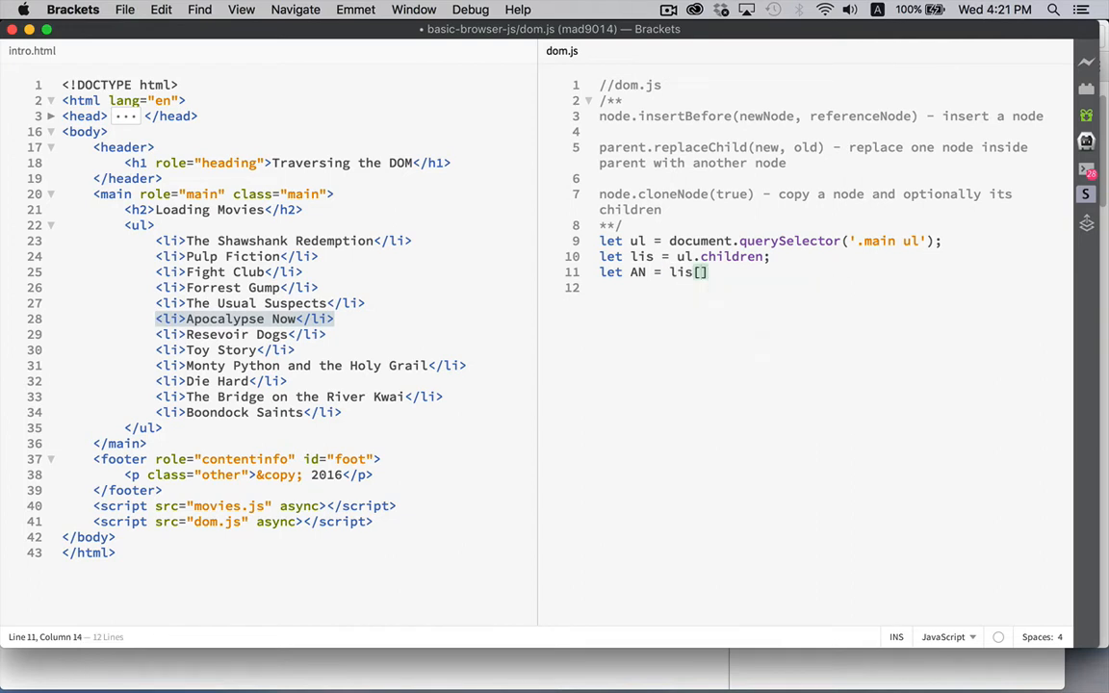
type("5];")
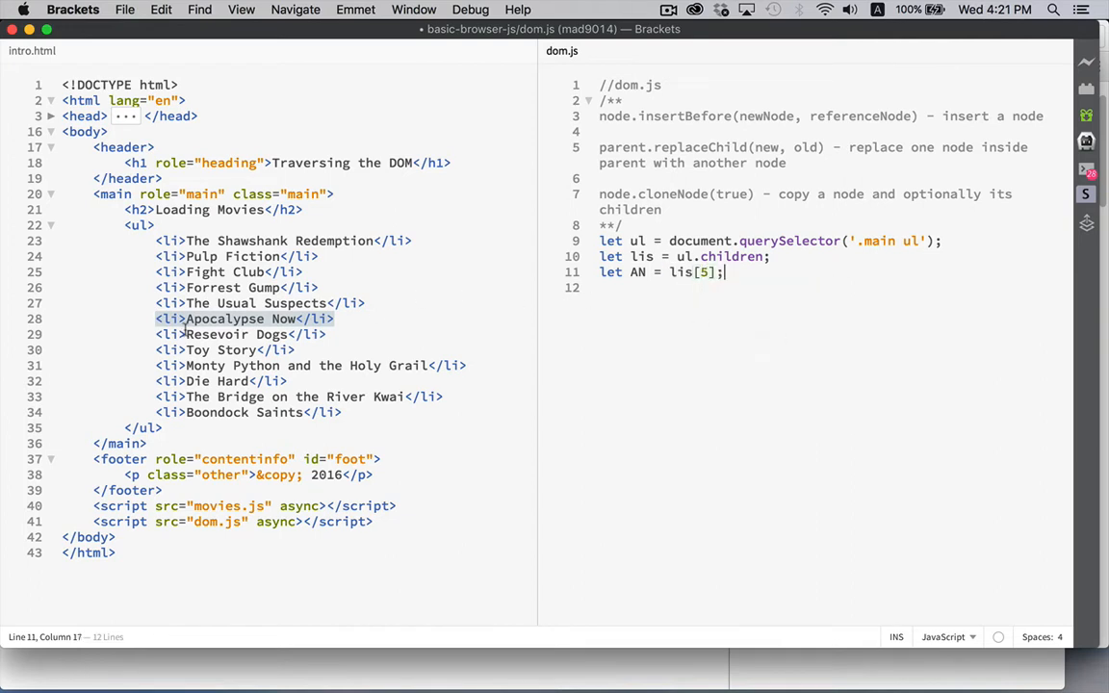
mouse_move(824, 341)
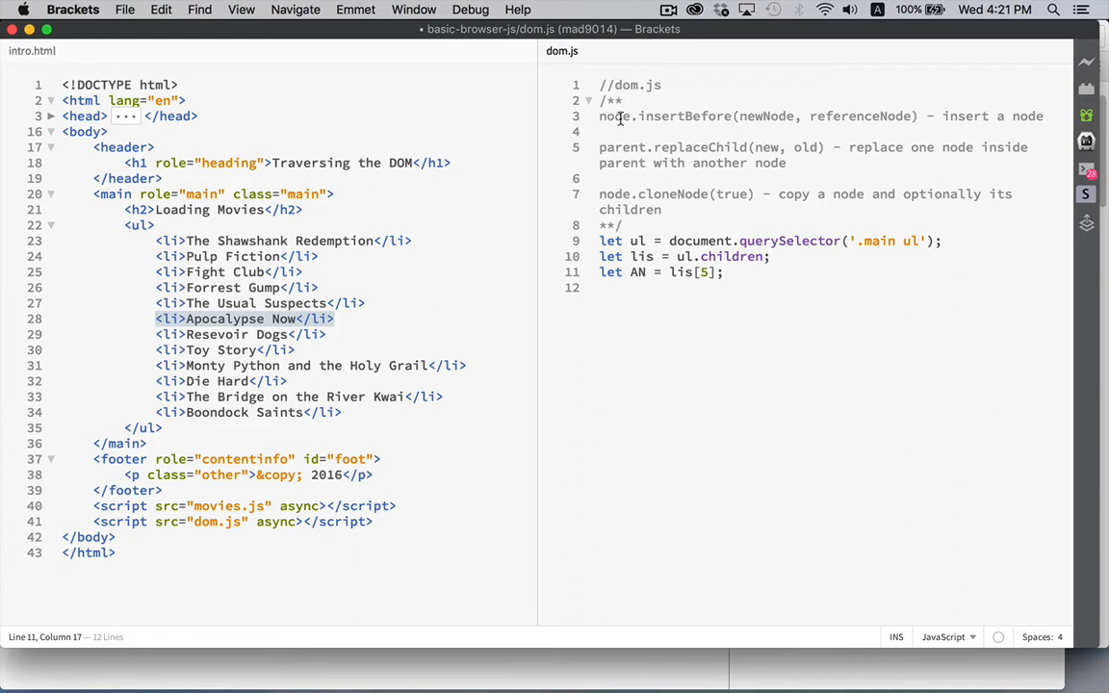
double_click(613, 116)
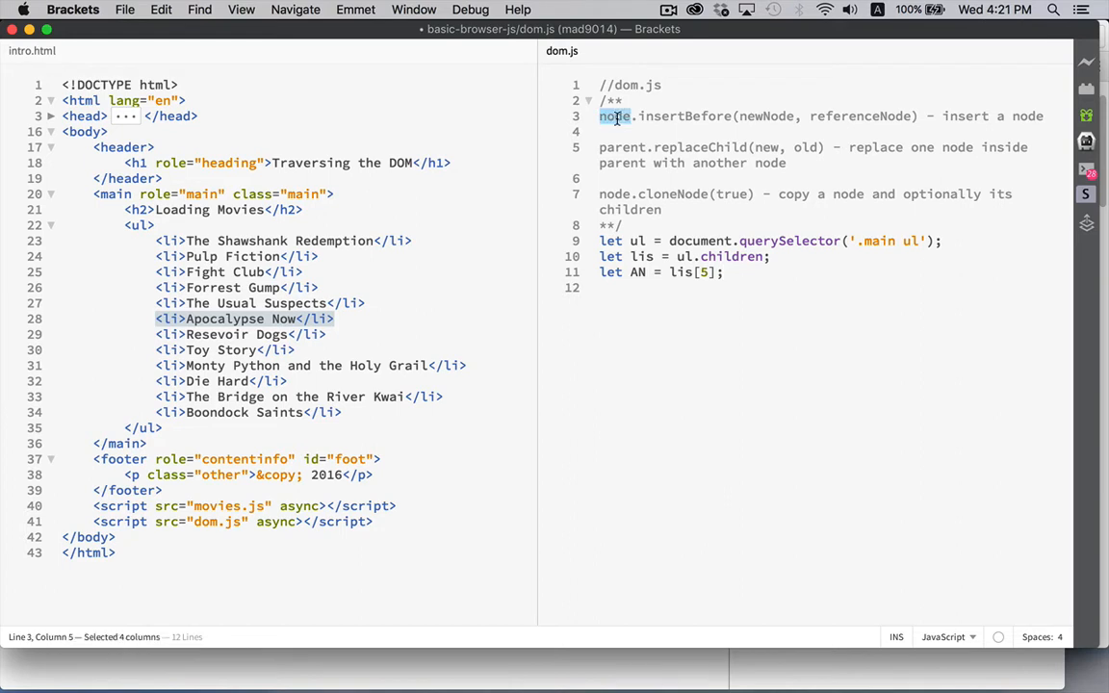
mouse_move(677, 154)
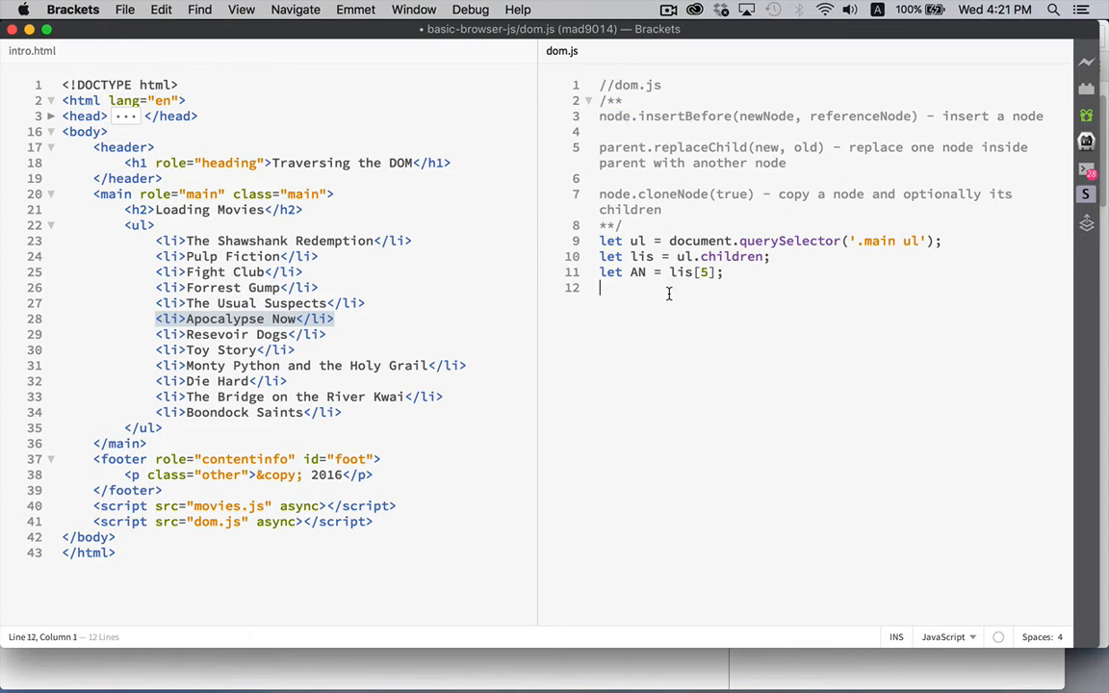
- Write the ul.insertBefore(newNode, AN) call
type("ul.insertBefore")
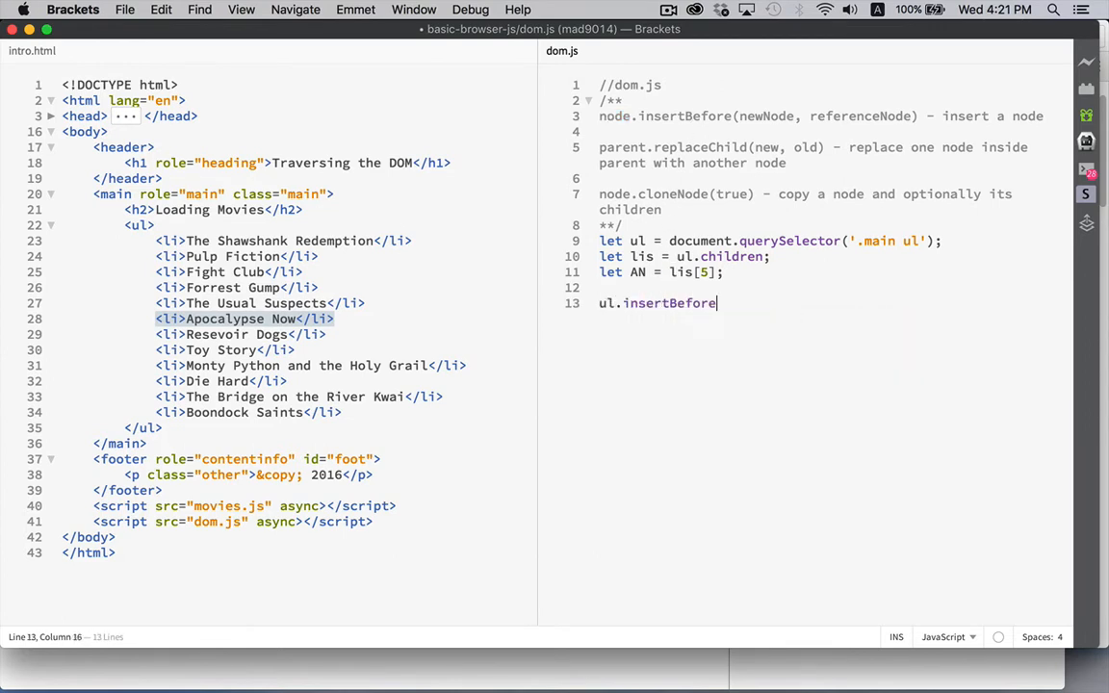
type("(")
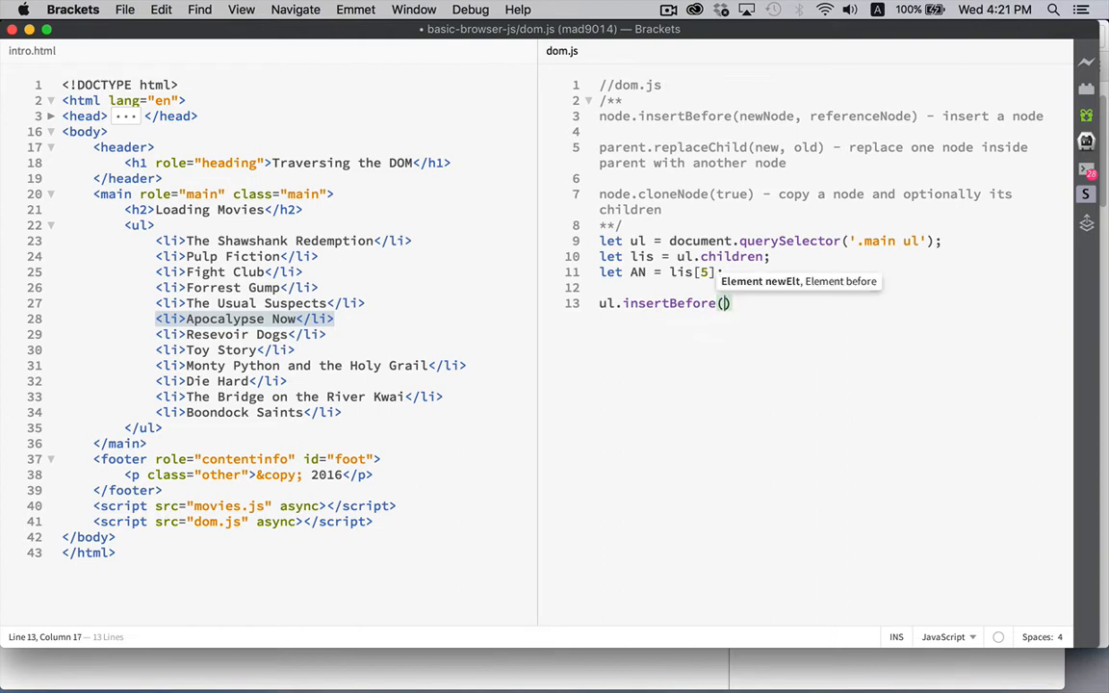
type("newNod")
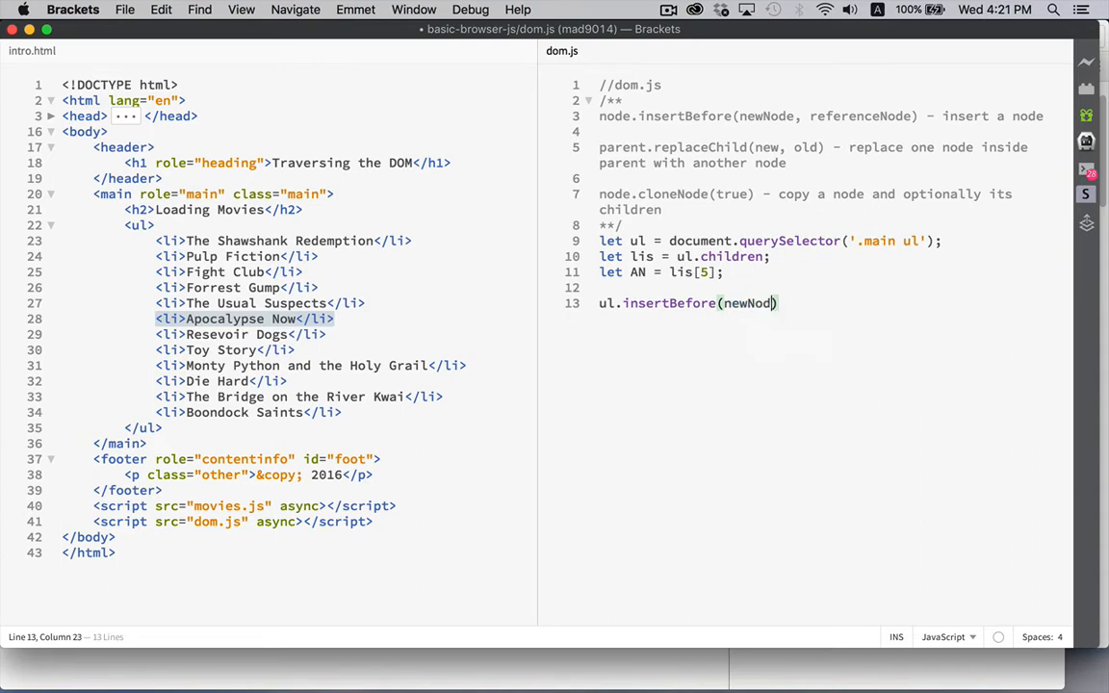
type(", AN")
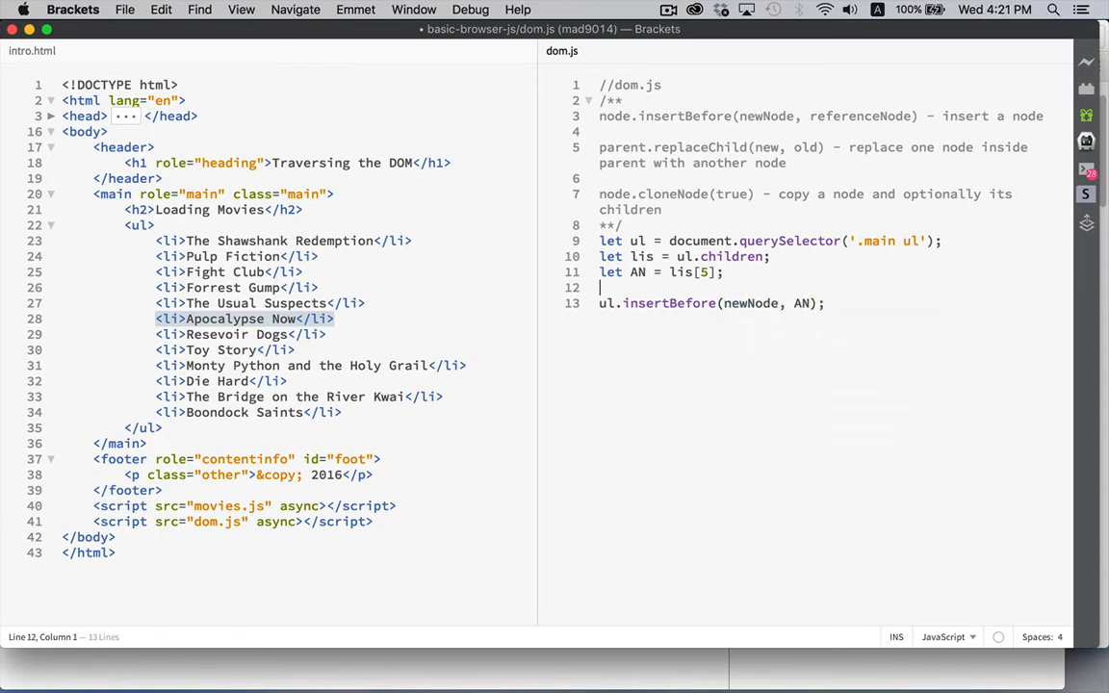
- Create newNode as an li with textContent "The Sixth Sense" above the insert call
type("let")
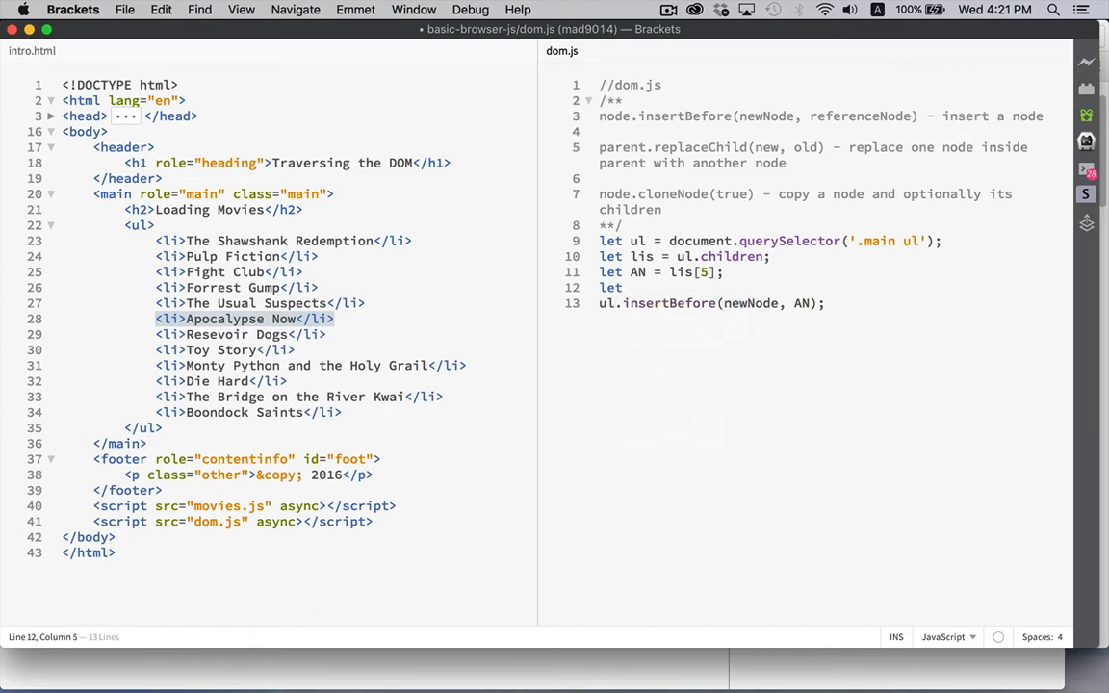
type("newNode = d")
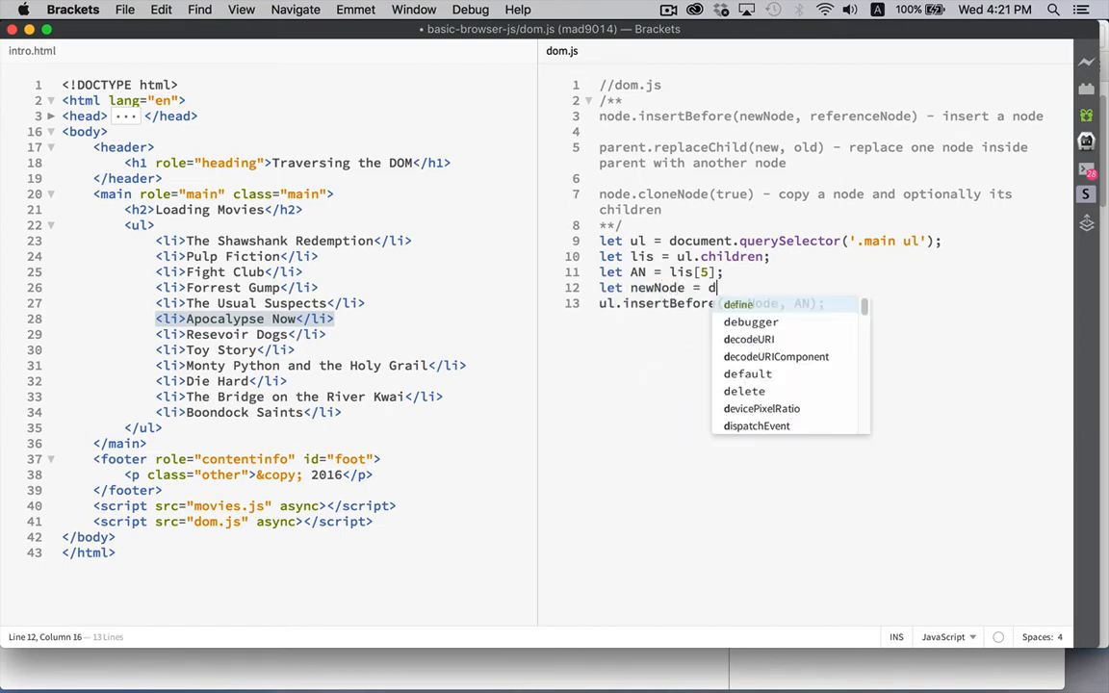
type("ocument.createElement(\"")
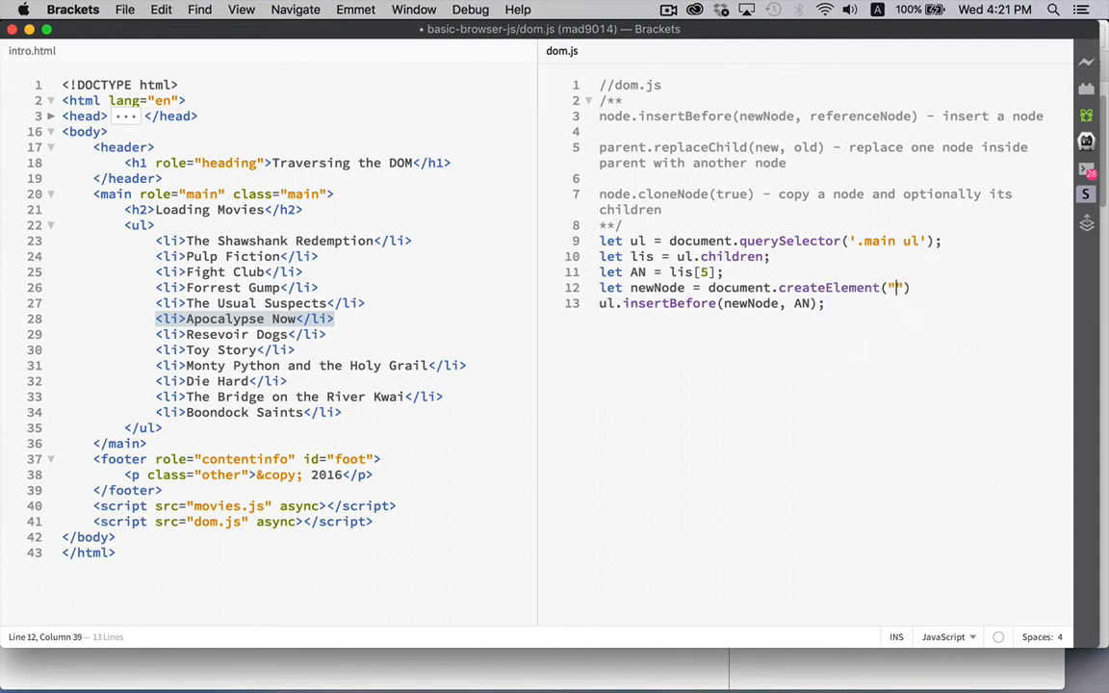
type("li")
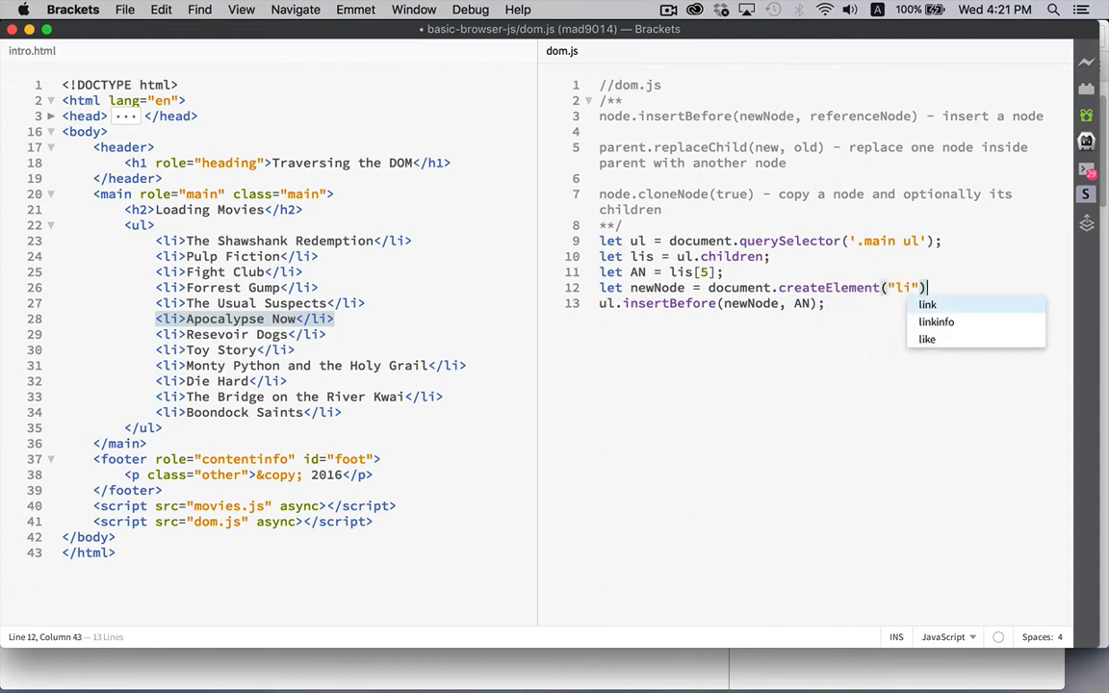
type("newNode")
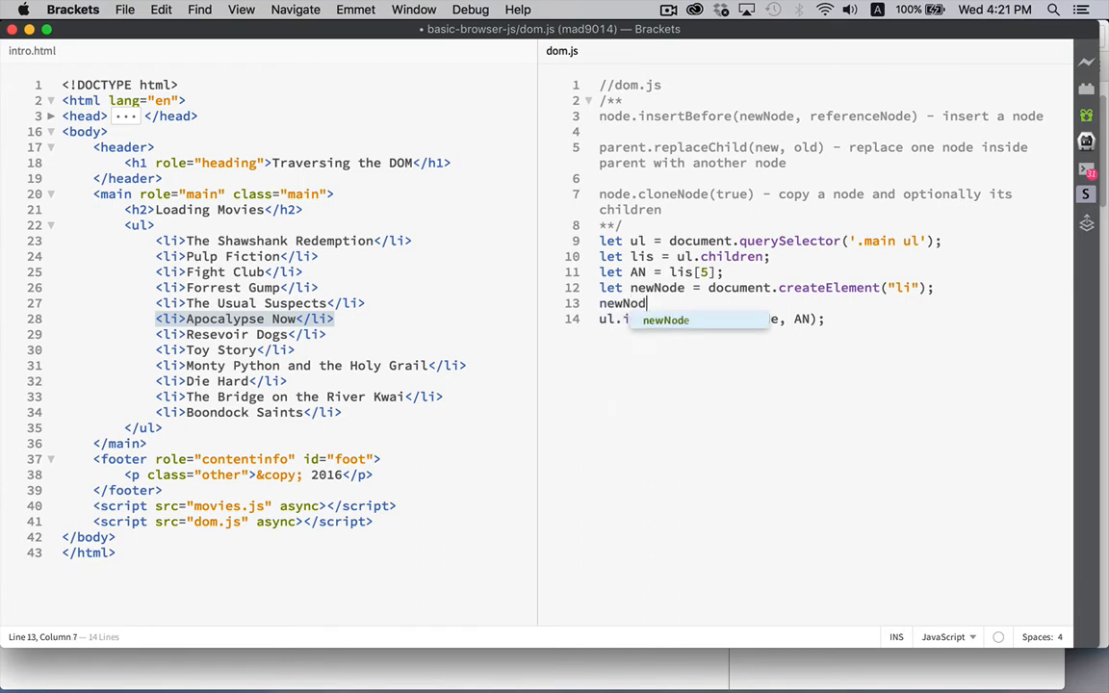
type(".textContent")
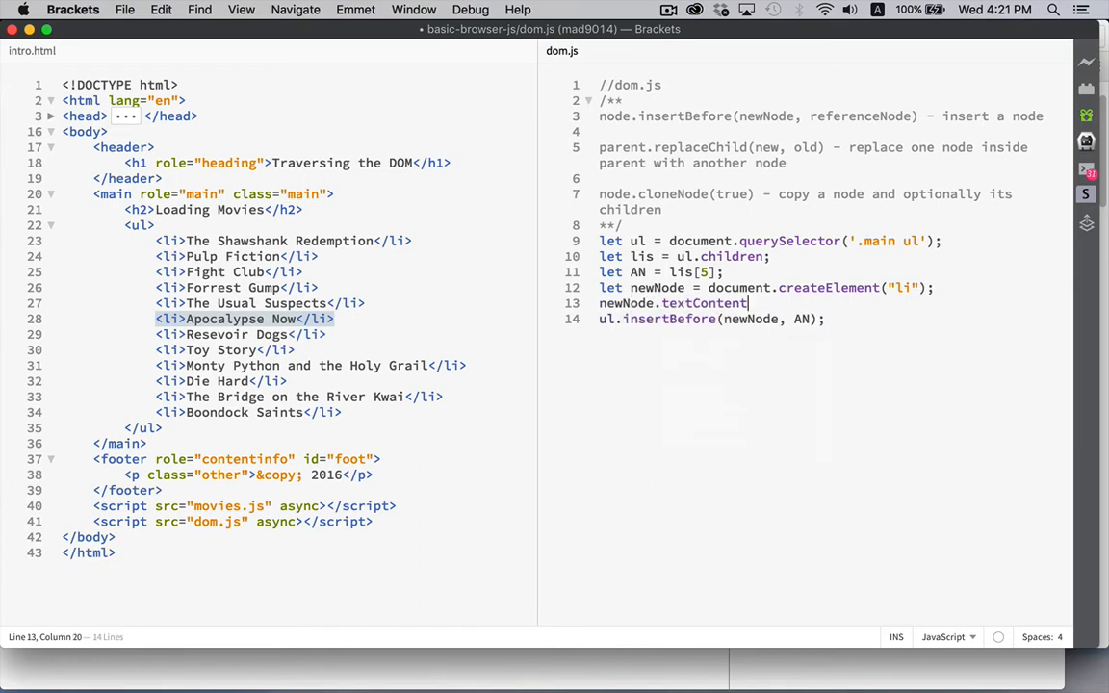
type("= \"\";")
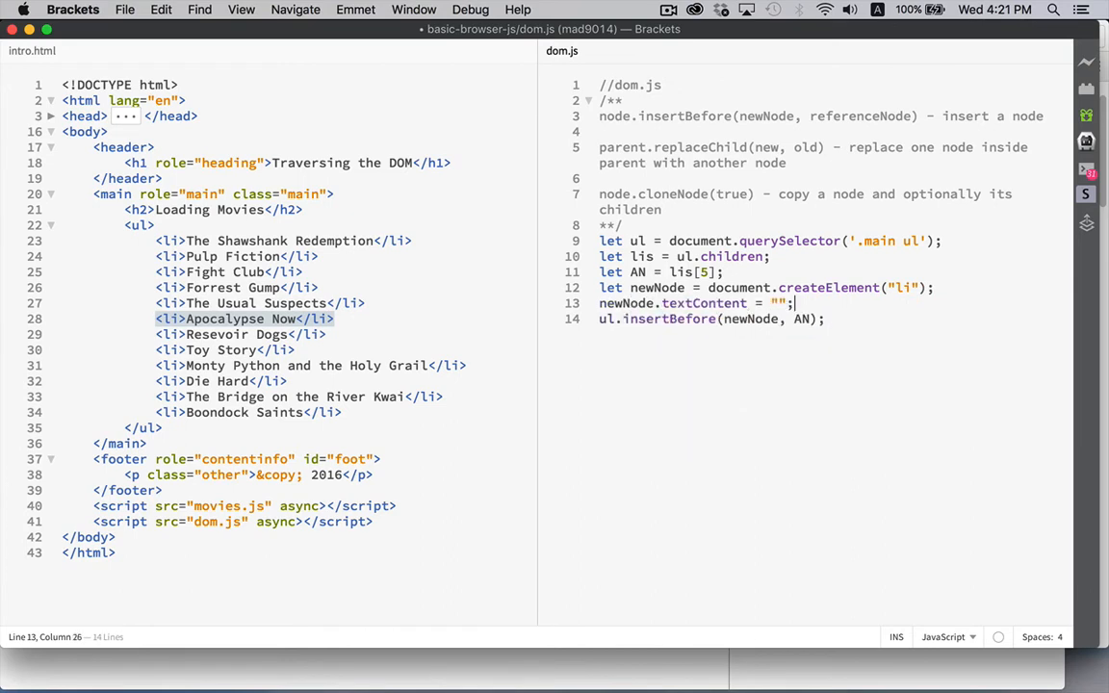
type("The Sixth Sense")
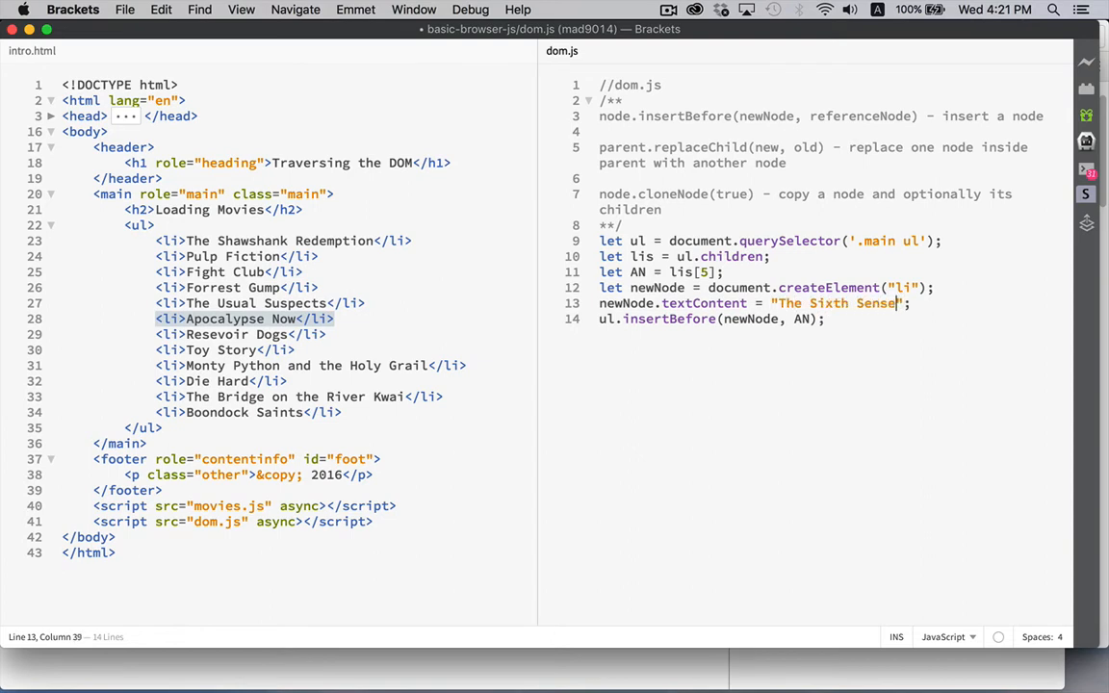
key("Return")
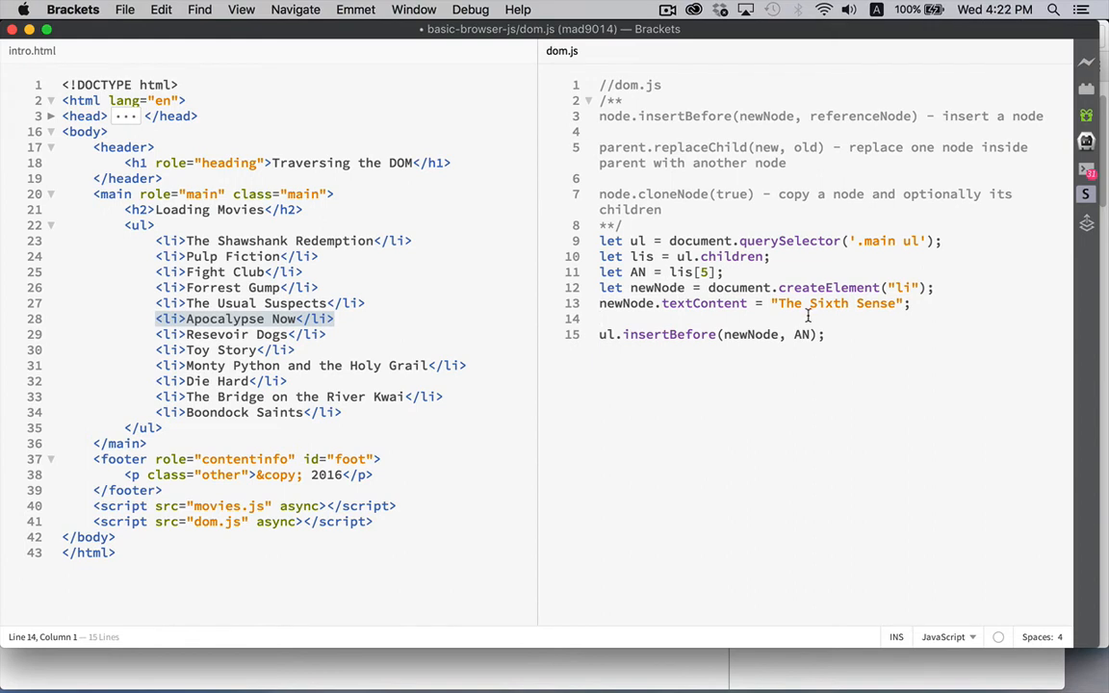
- Reload the page in Chrome and highlight the inserted The Sixth Sense item
double_click(751, 335)
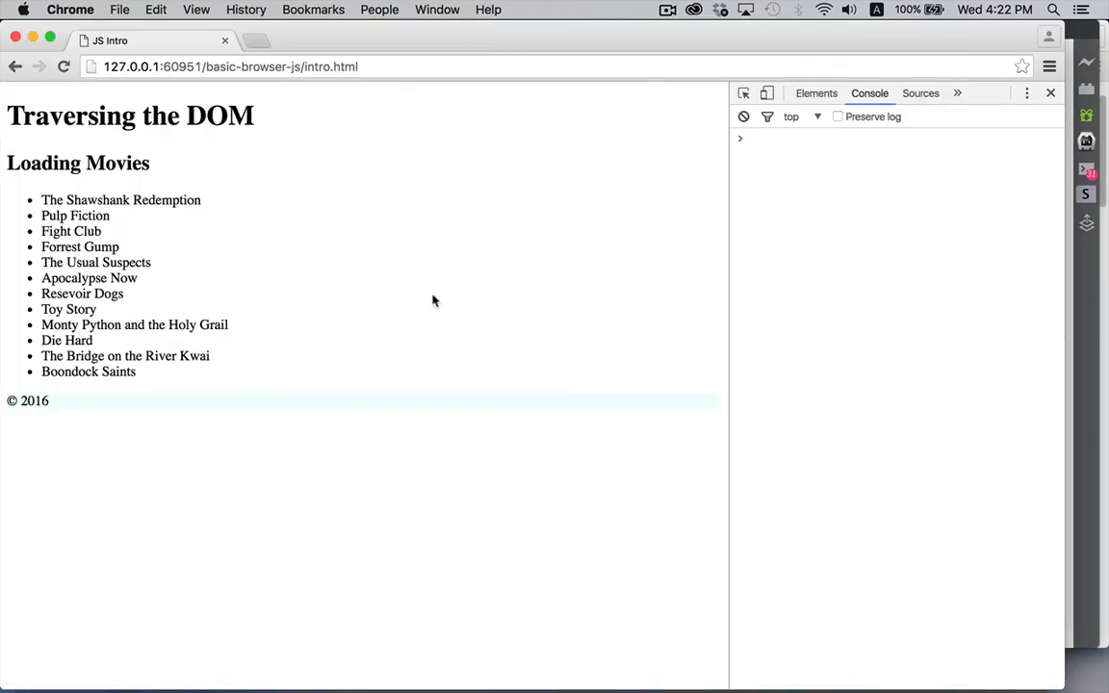
mouse_move(84, 260)
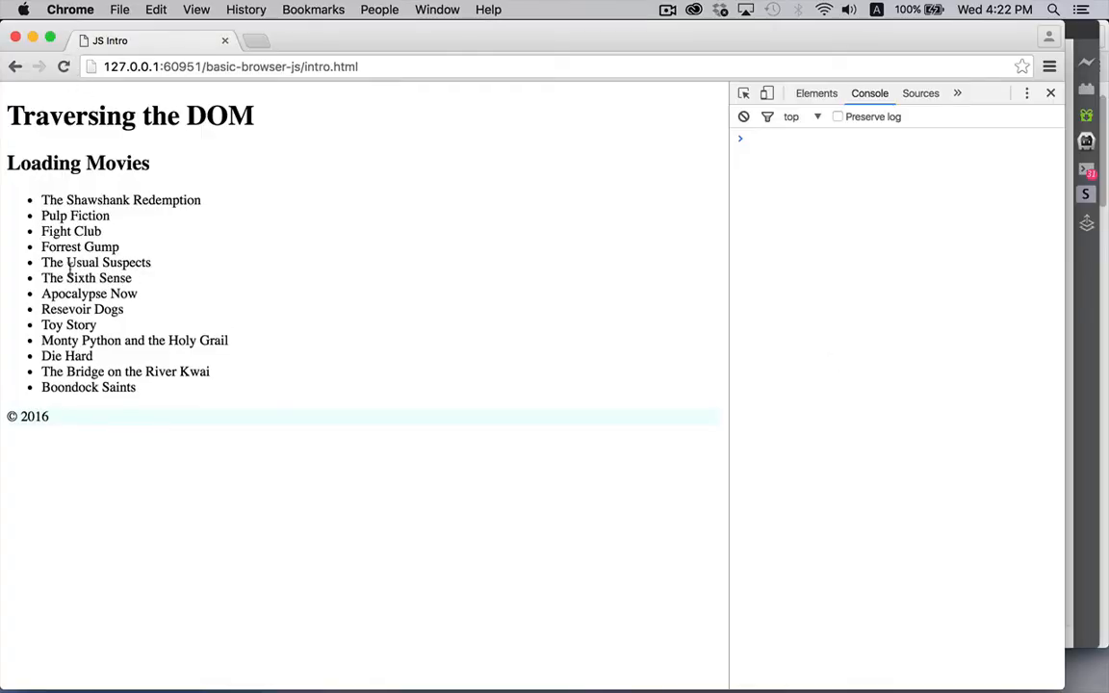
double_click(85, 278)
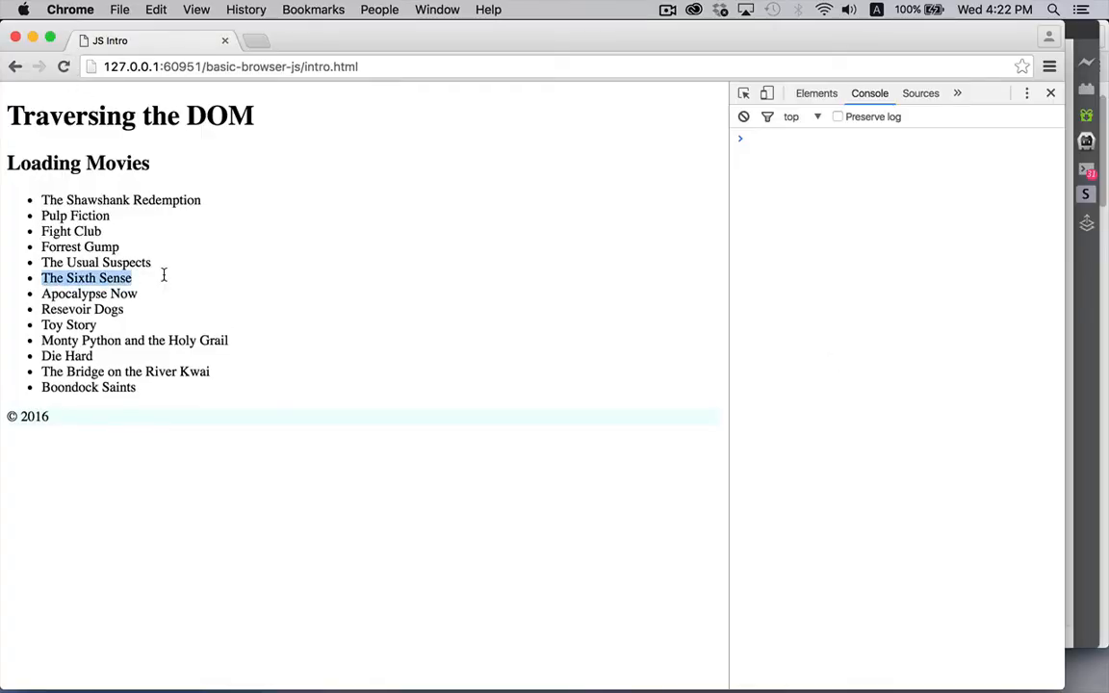
mouse_move(161, 262)
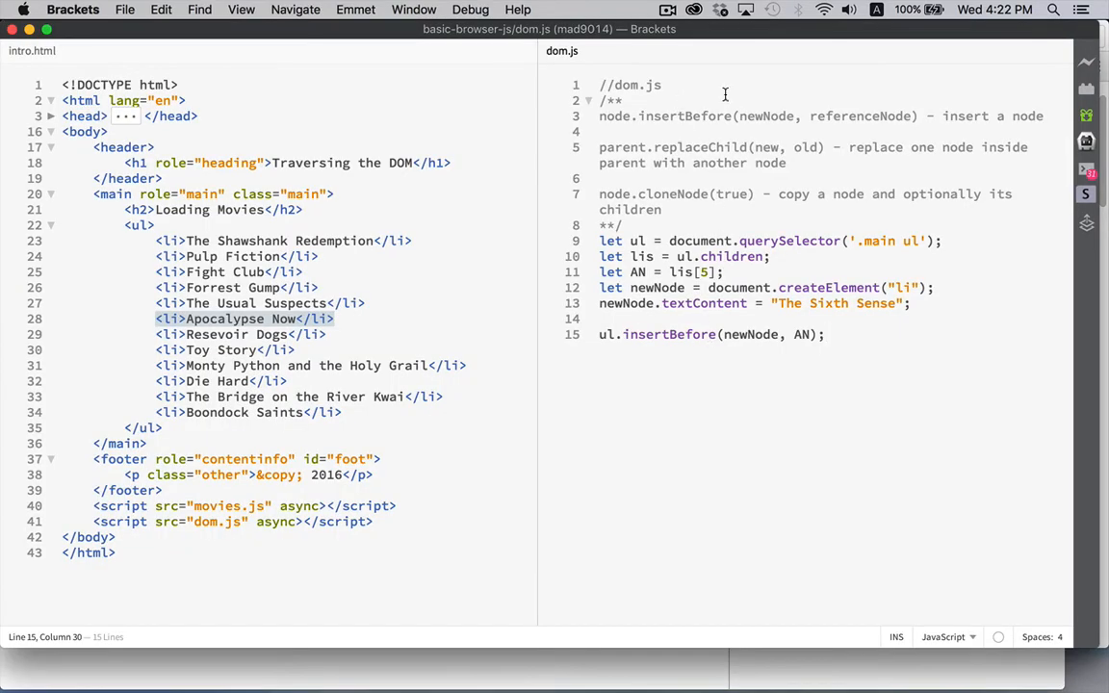
mouse_move(724, 170)
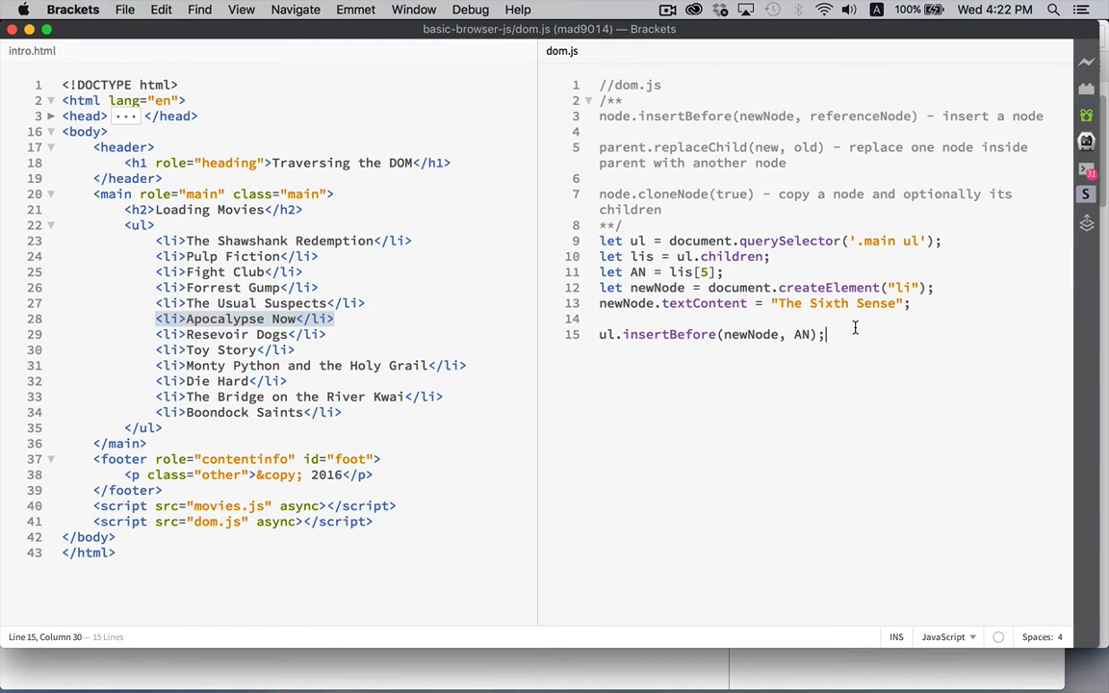
- Start the ul.replaceChild( call on a new line after the insert
key("Backspace")
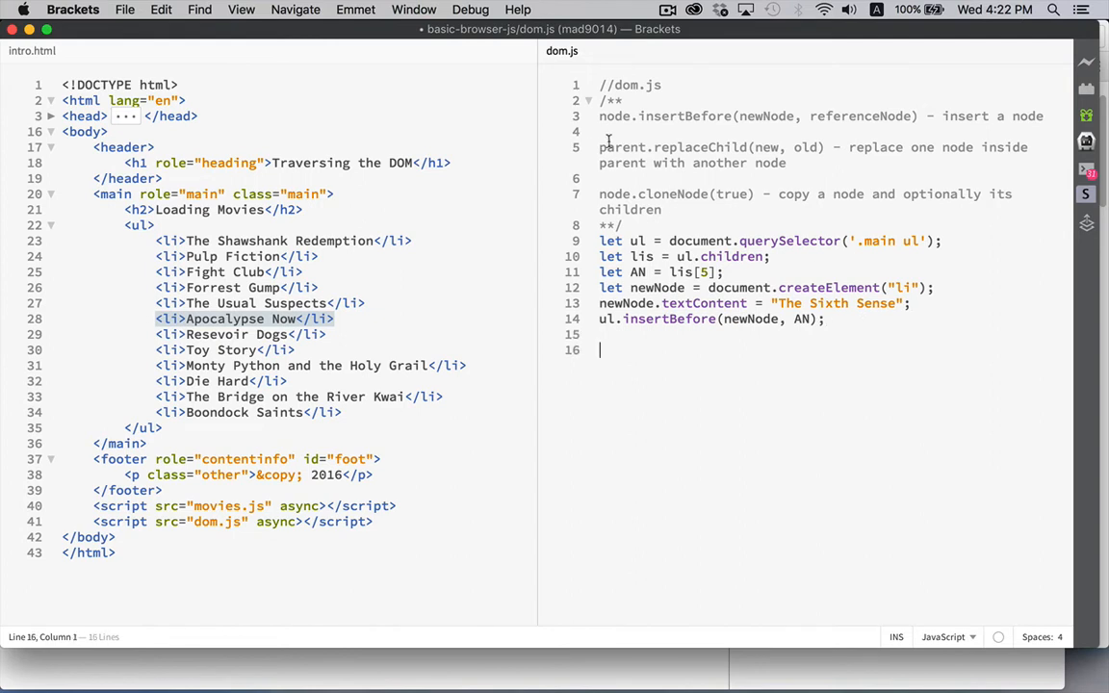
double_click(621, 146)
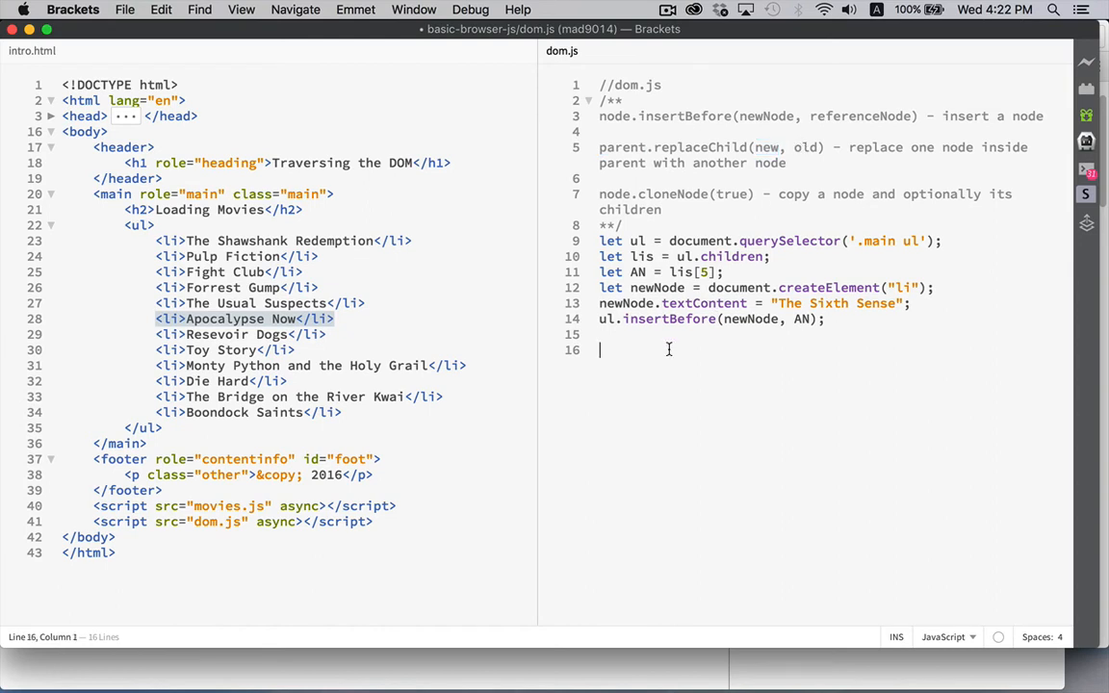
type("ul.")
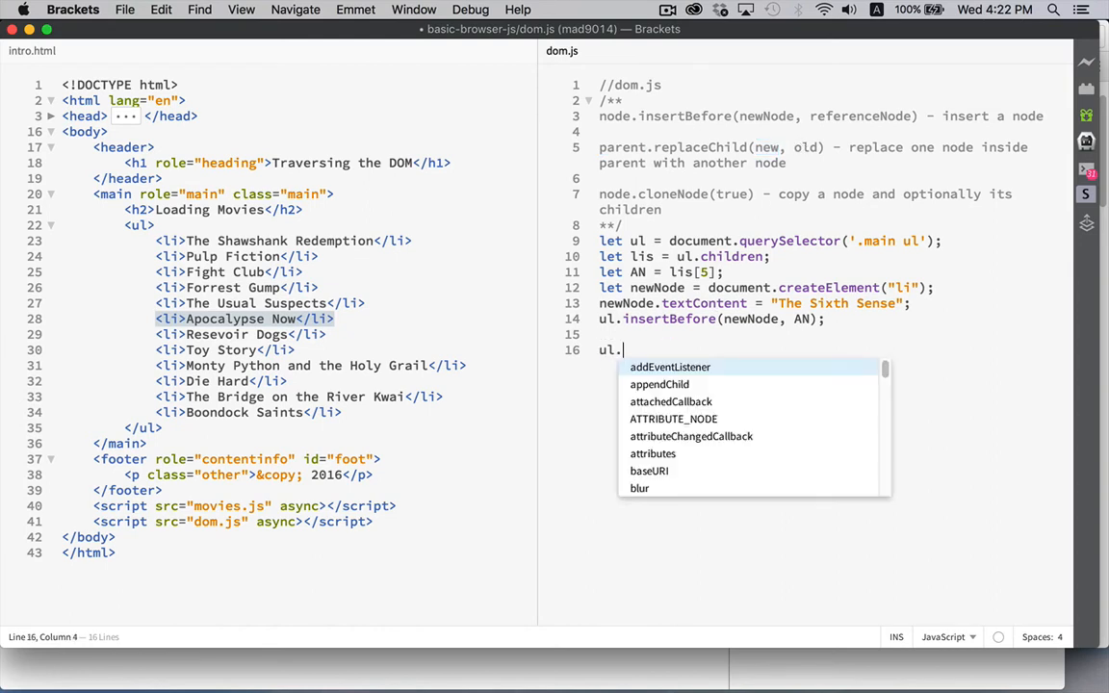
type("replaceChild")
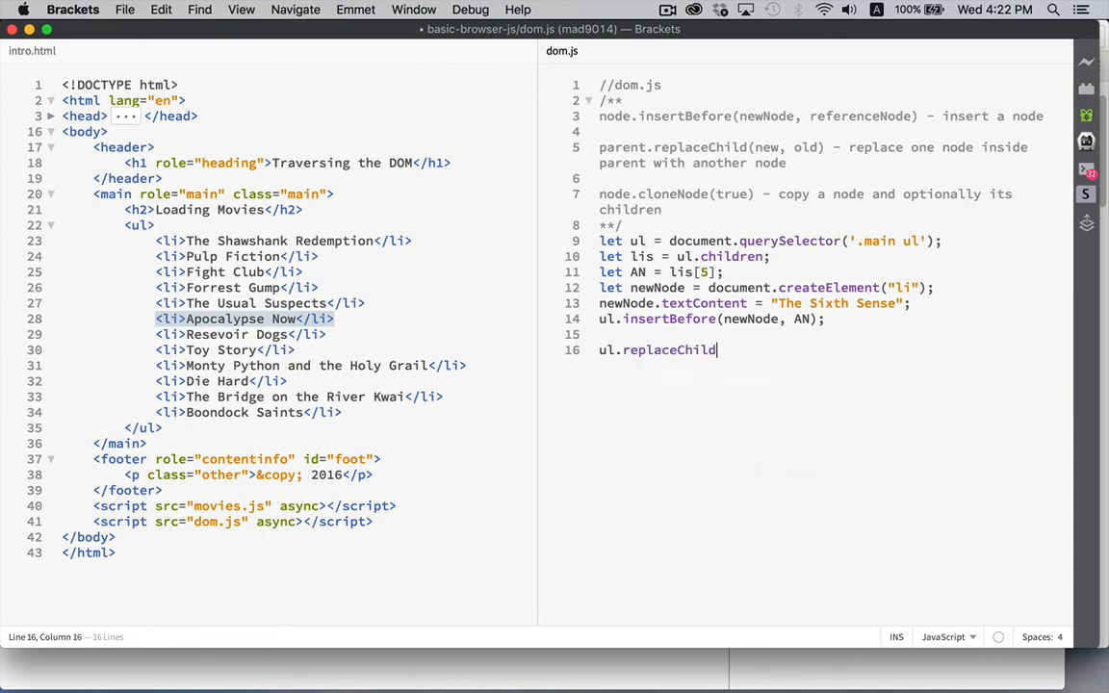
type("(")
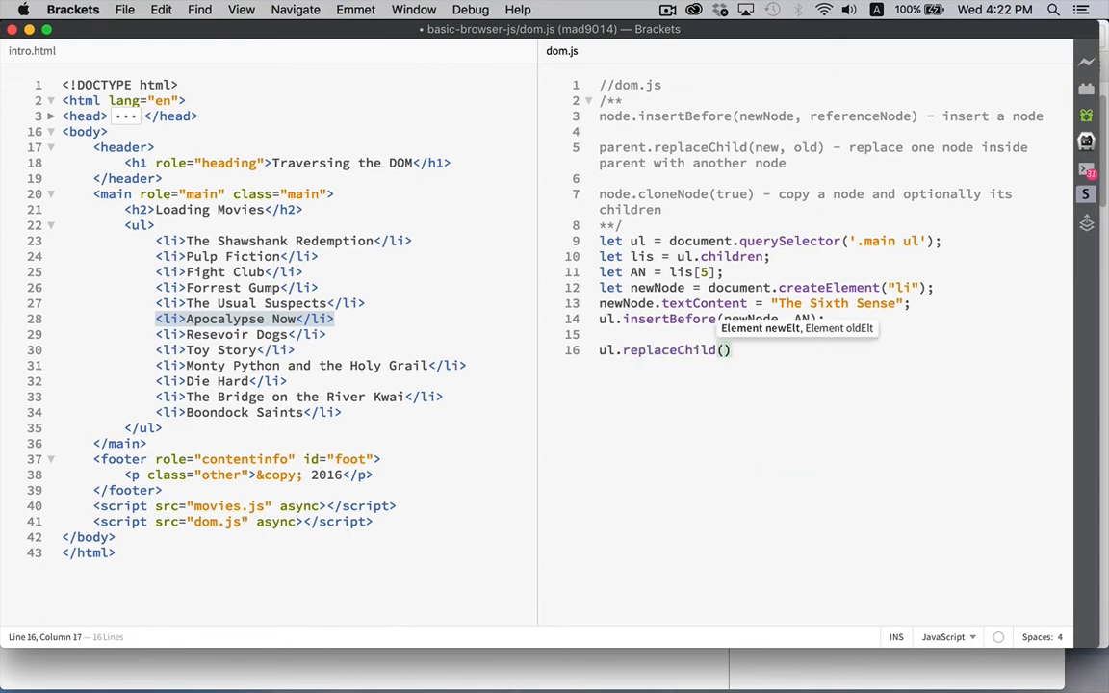
key("Return")
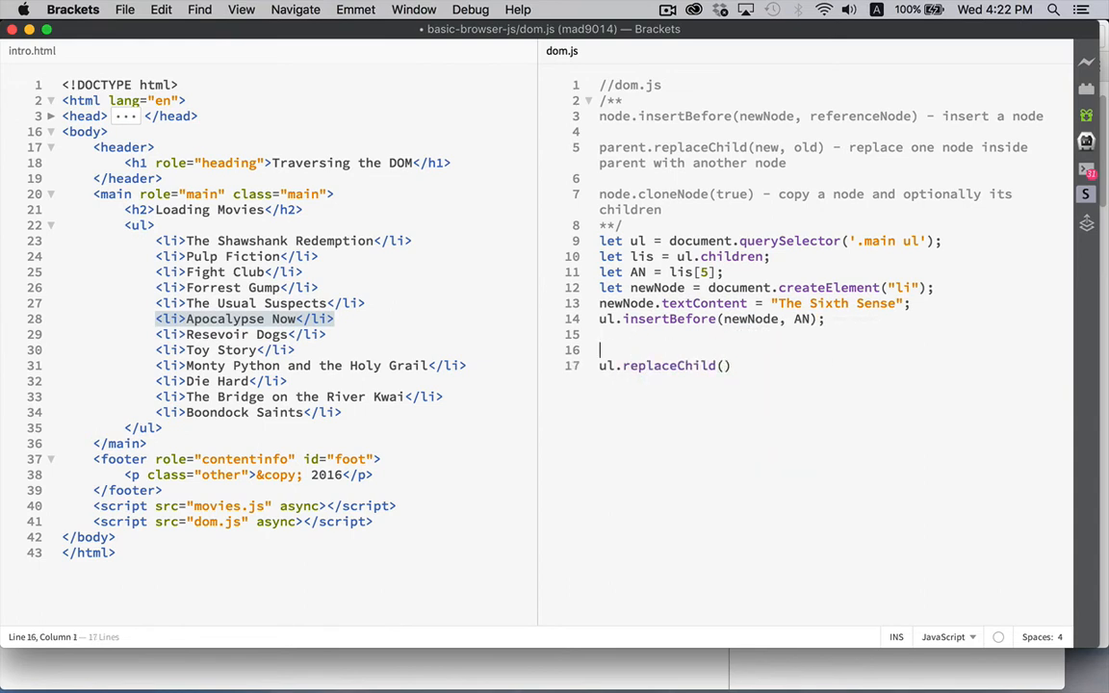
- Create jp as an li reading "Jurassic Park" and finish ul.replaceChild(jw, lis[5])
type("let jp =")
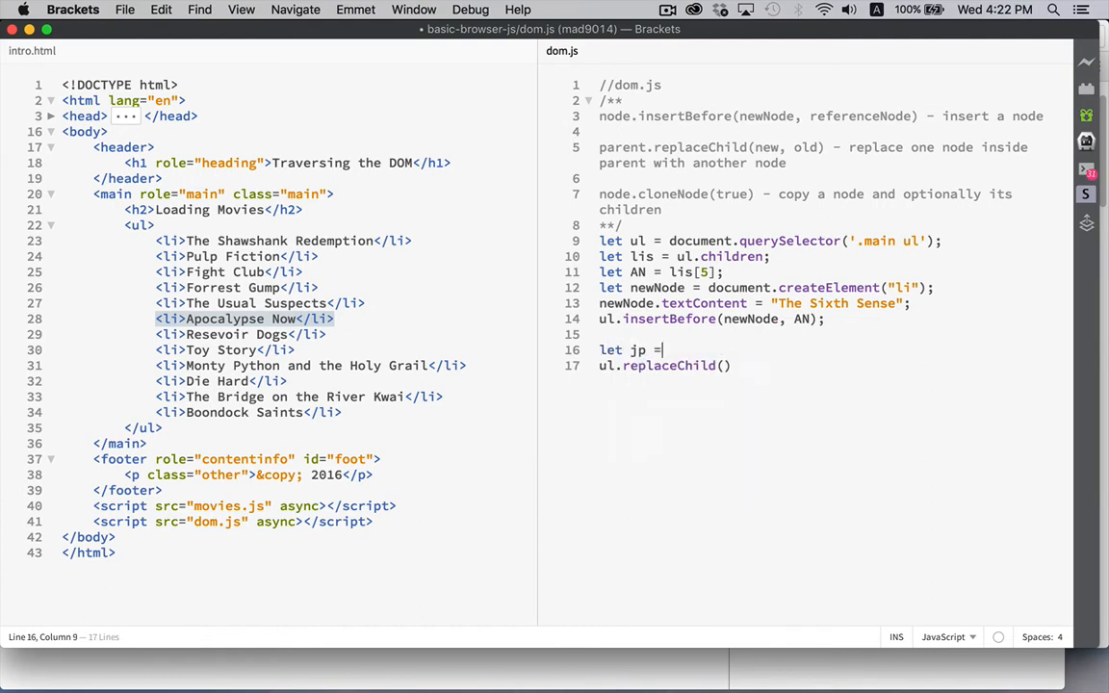
type("document")
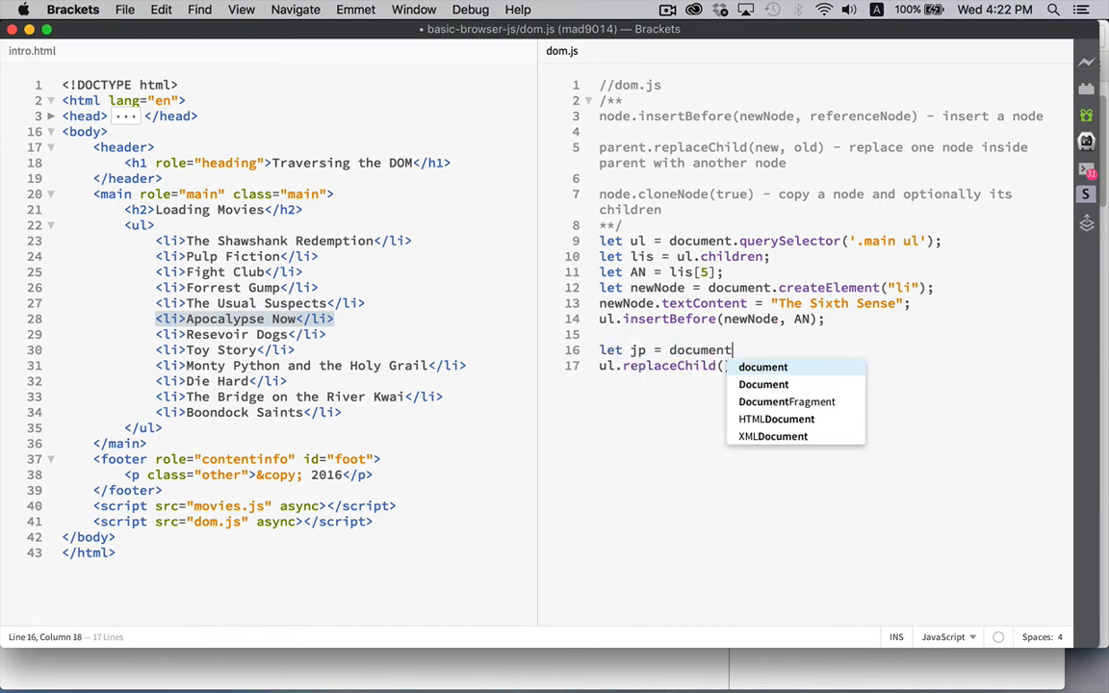
type(".createElement(")
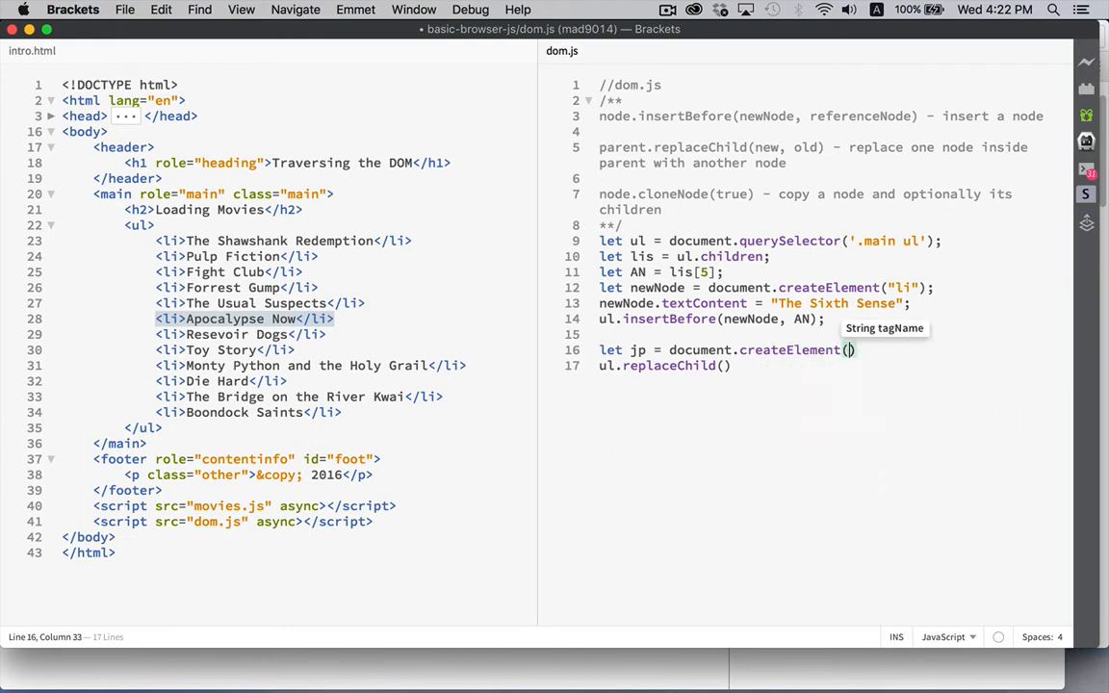
type("\"li\")")
type("jp.textContent = \"Jur")
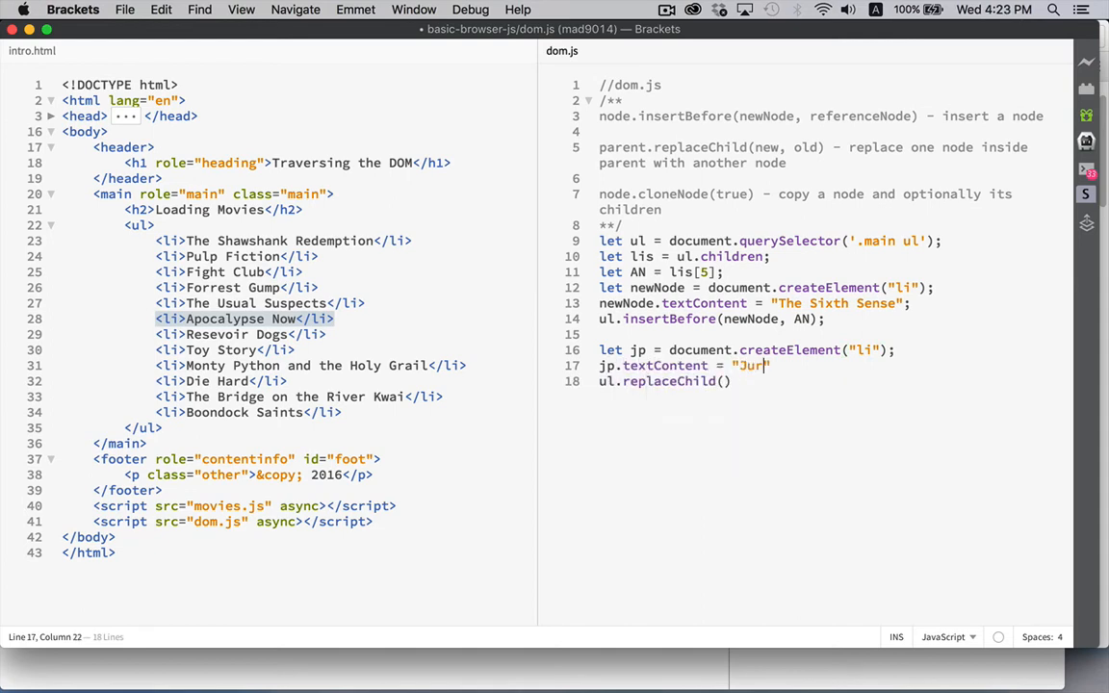
type("assic Park")
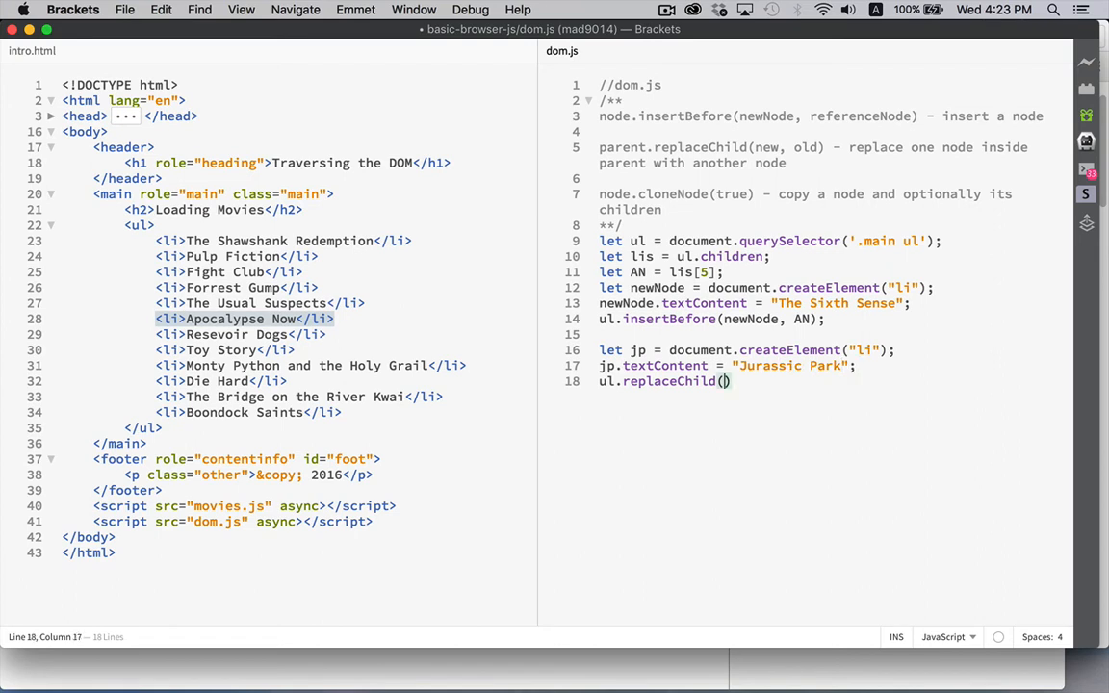
type("jw,")
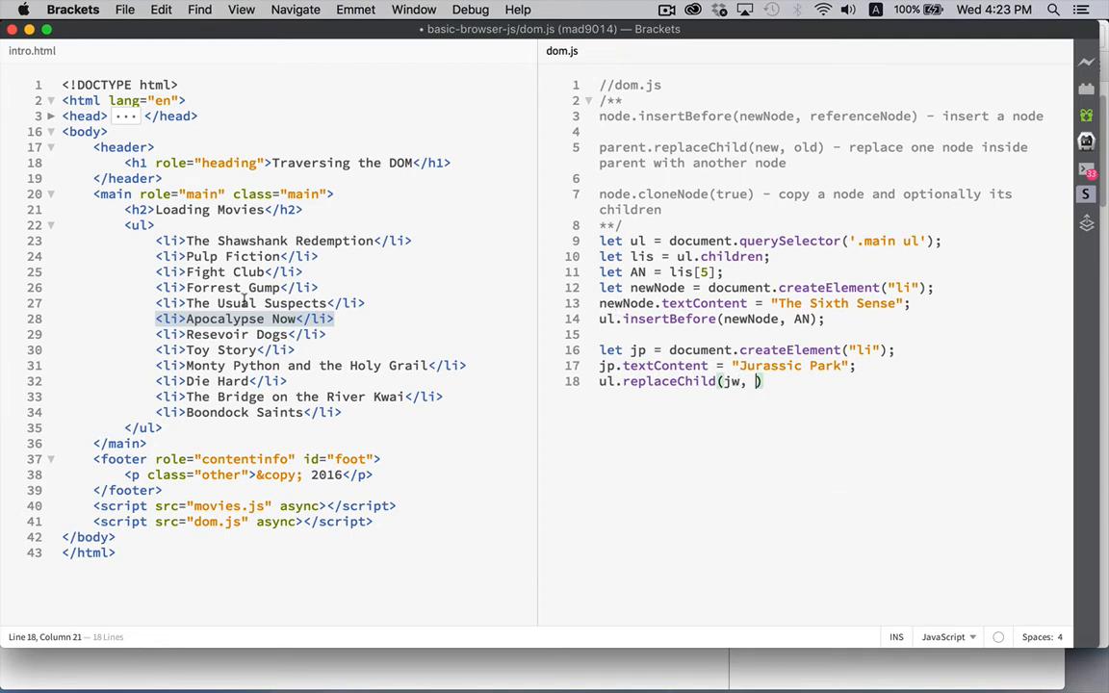
mouse_move(227, 304)
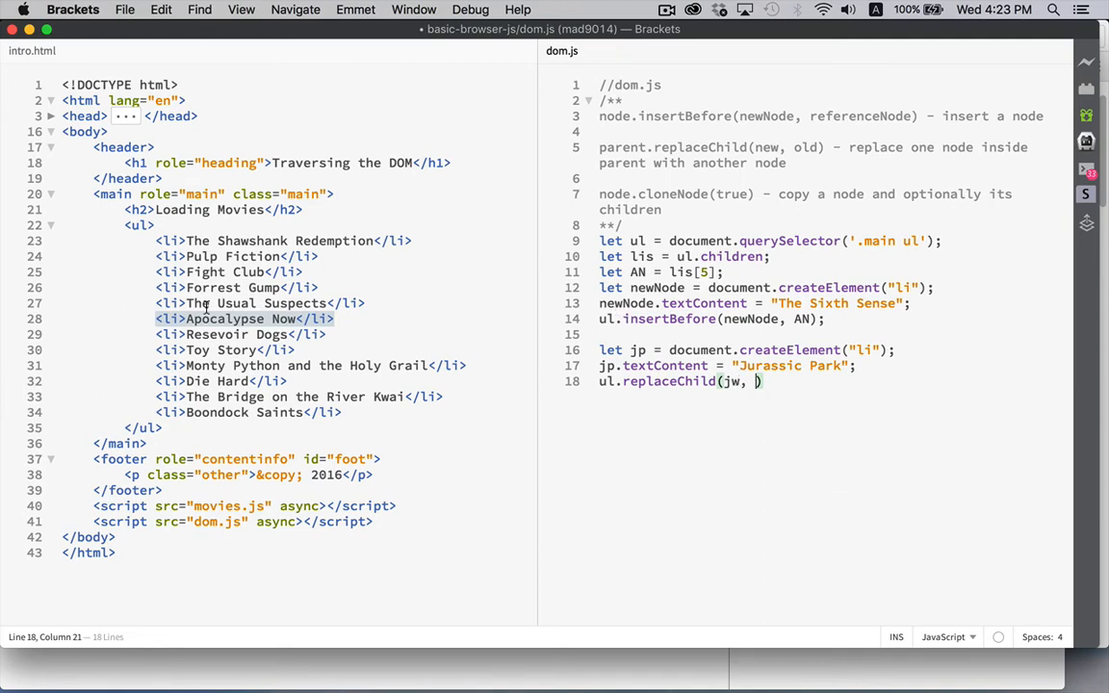
mouse_move(754, 443)
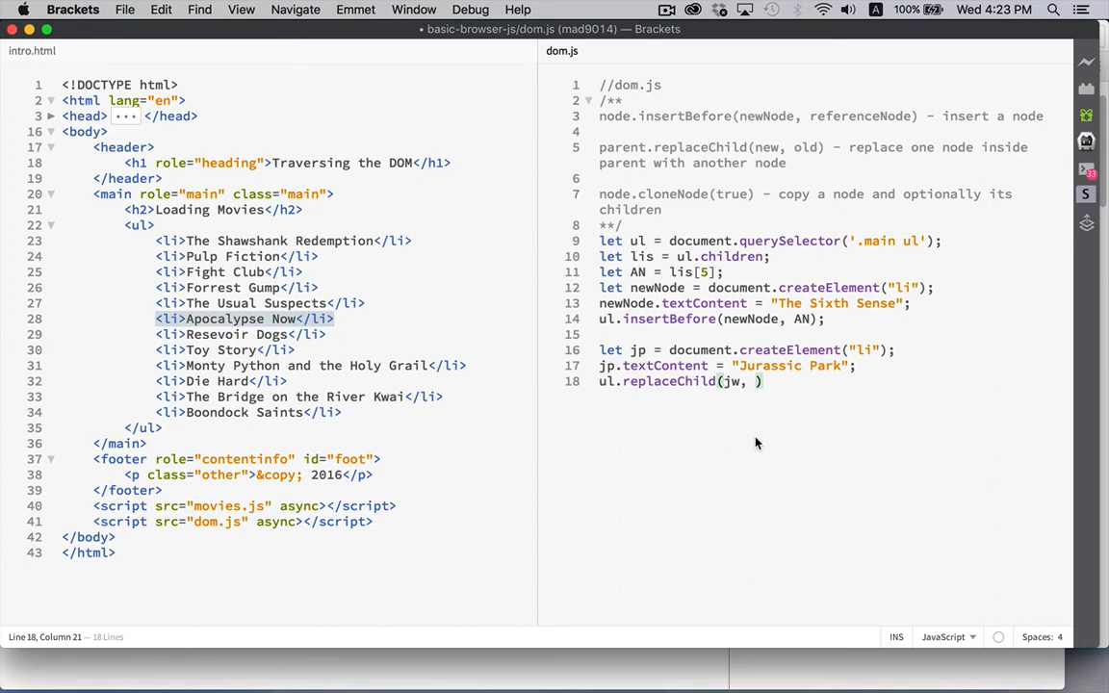
type("lis[5")
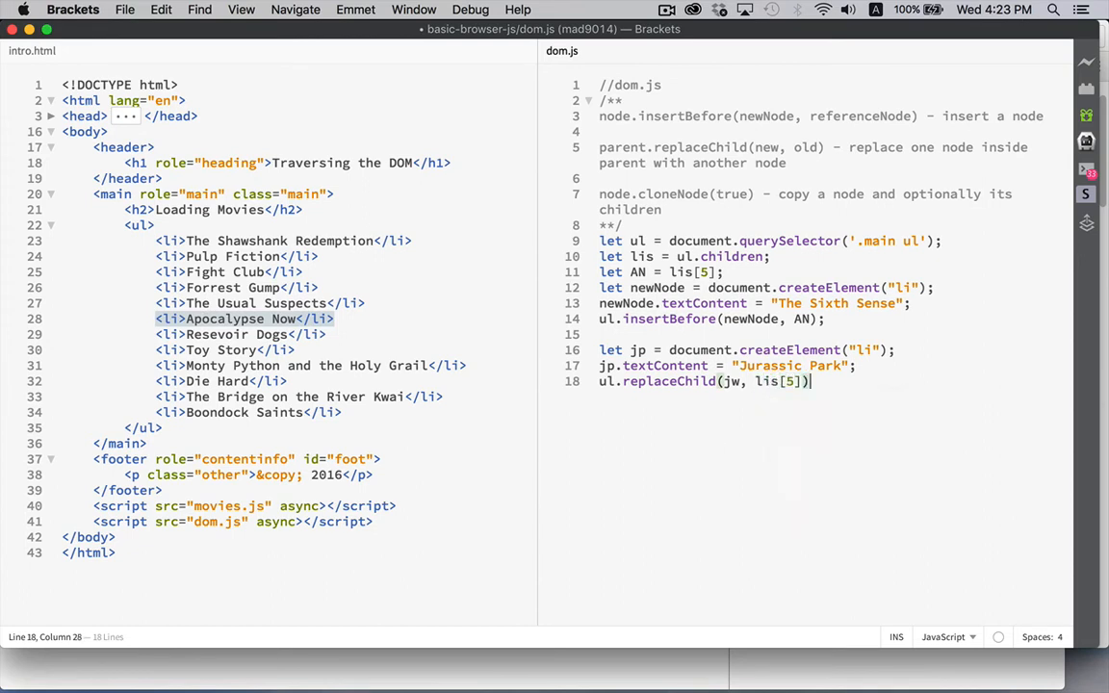
left_click(69, 8)
type(";")
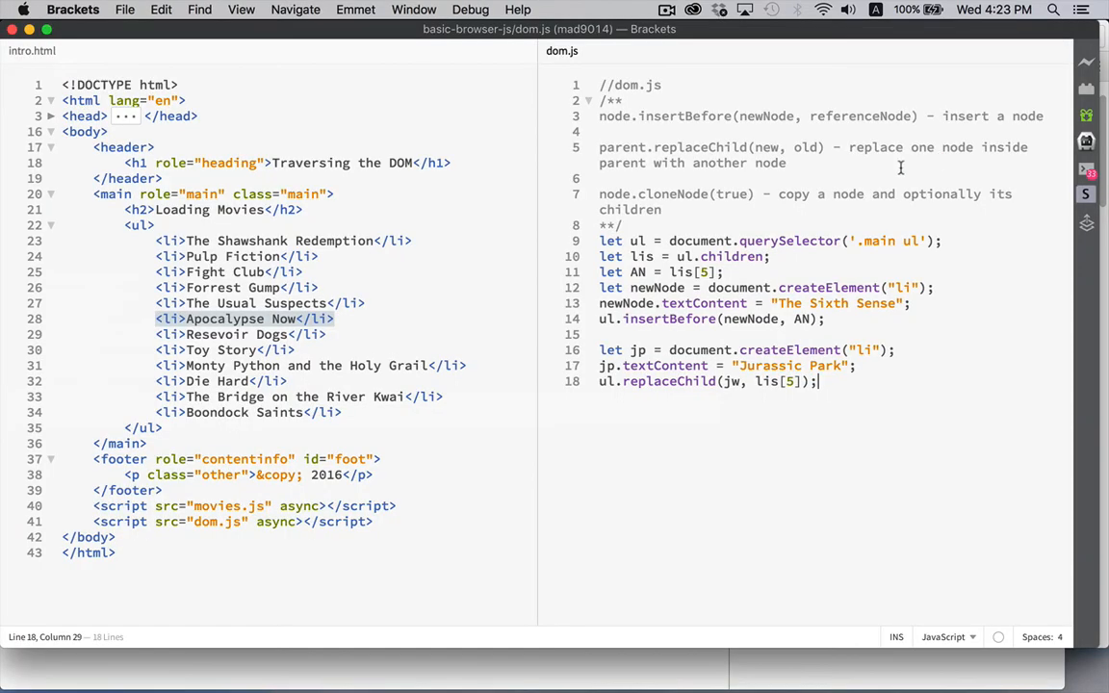
mouse_move(735, 382)
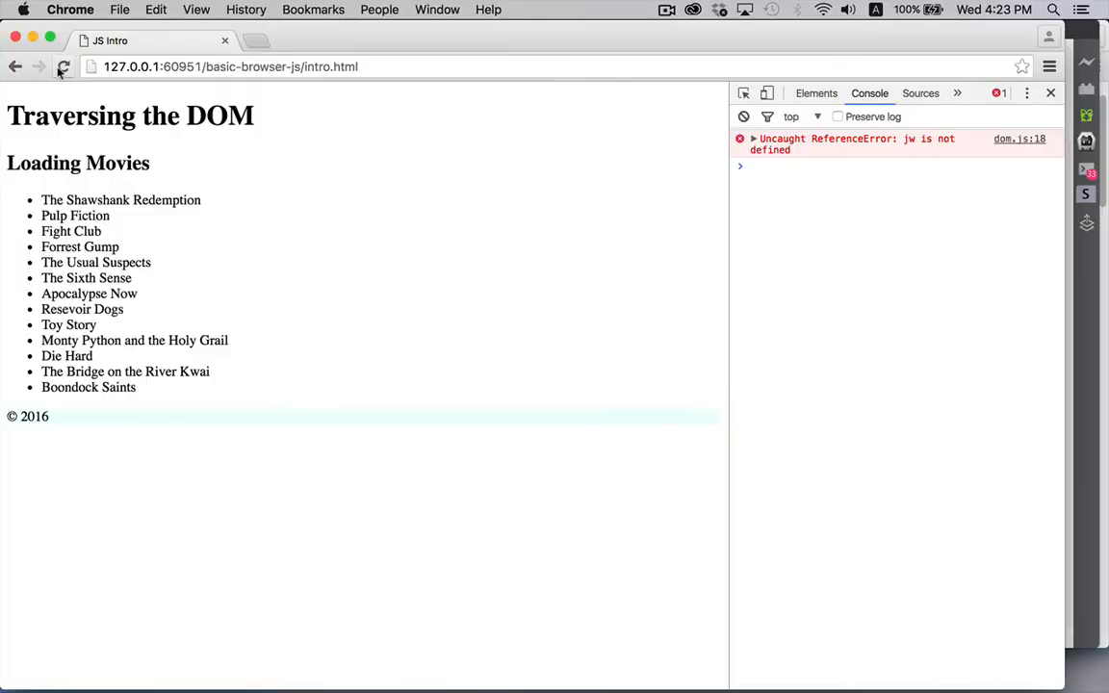
- Reload the page in Chrome to rerun the updated script
left_click(64, 66)
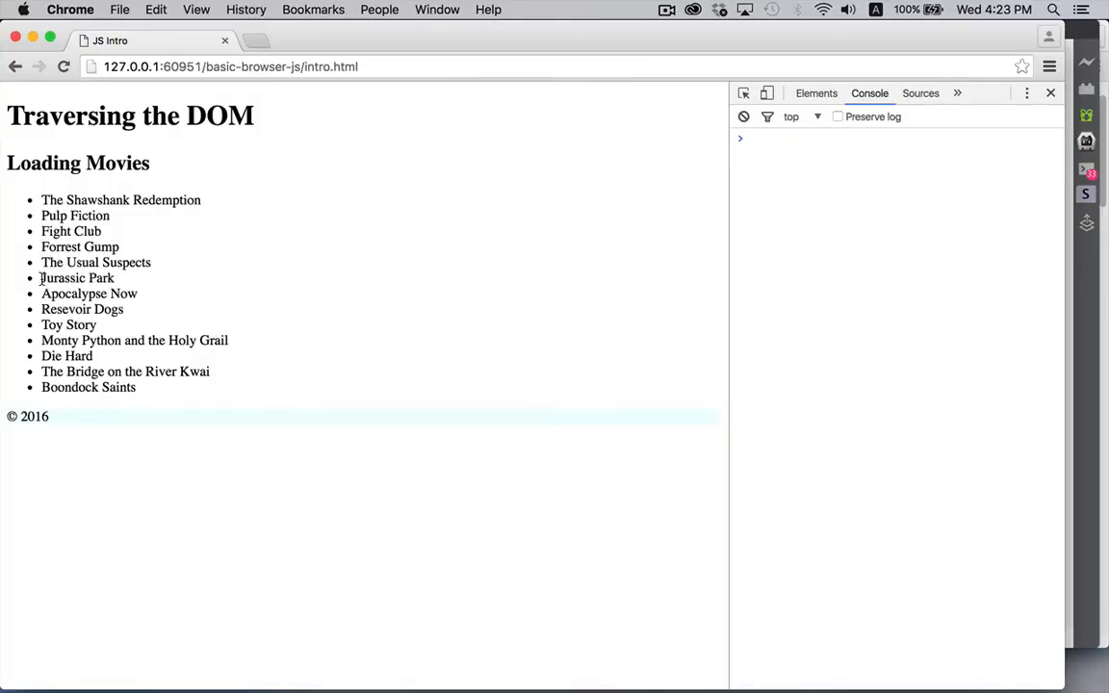
mouse_move(131, 279)
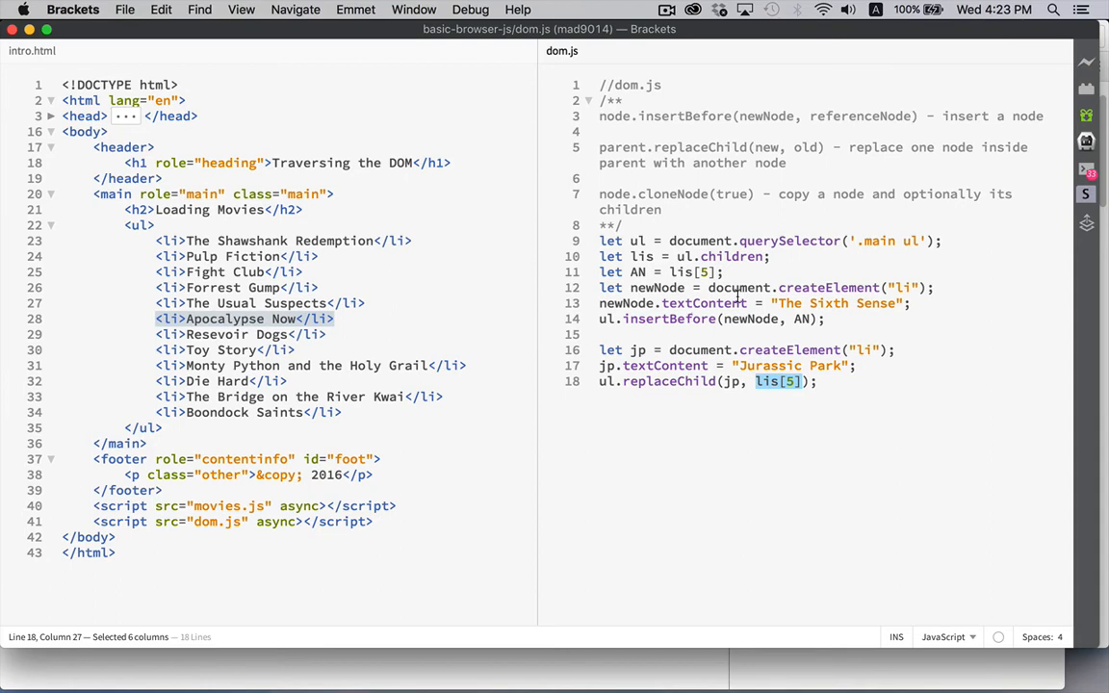
mouse_move(863, 397)
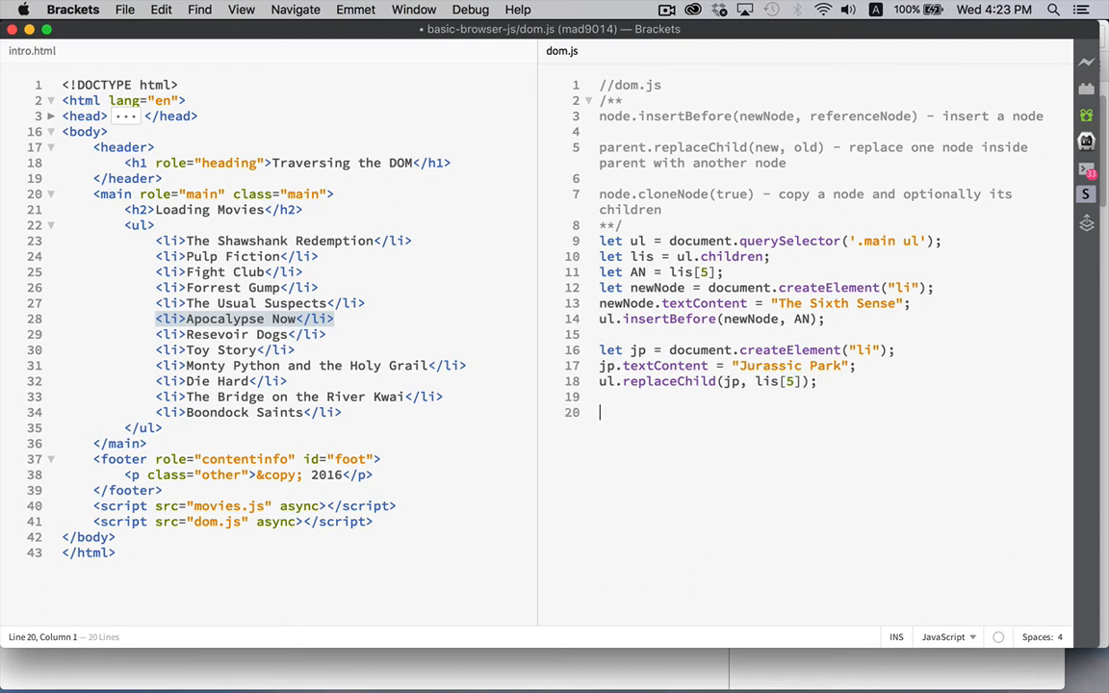
- Add let f = lis[5].cloneNode(false) and let t = lis[5].cloneNode(true), then select lis[5] to change
type("lis")
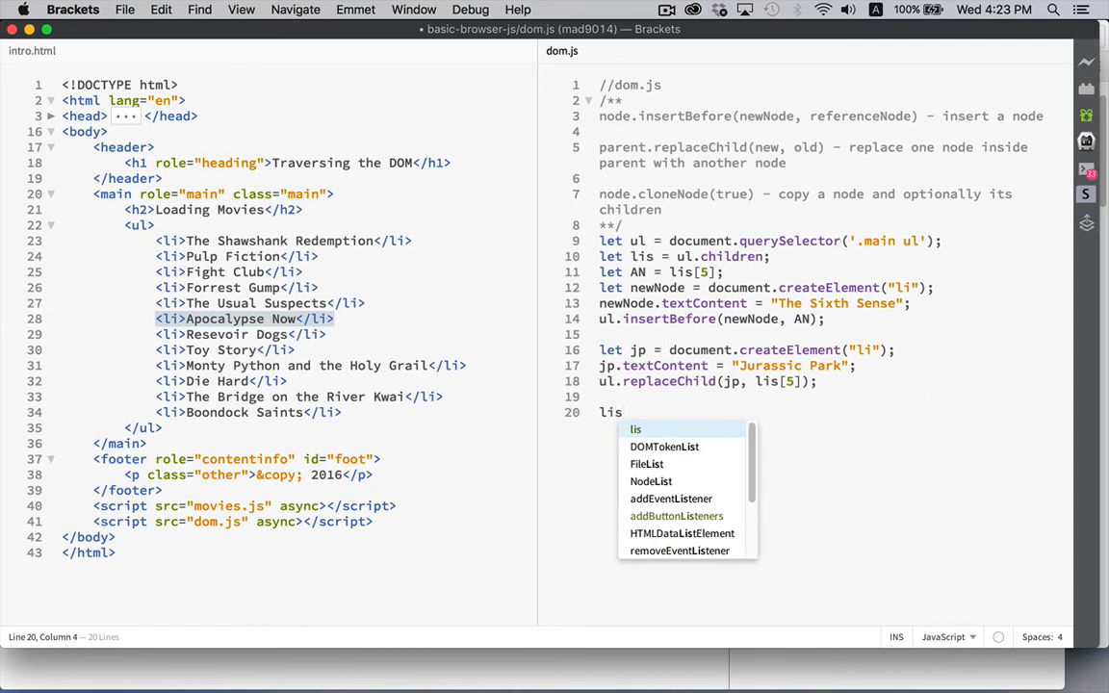
type("[5]")
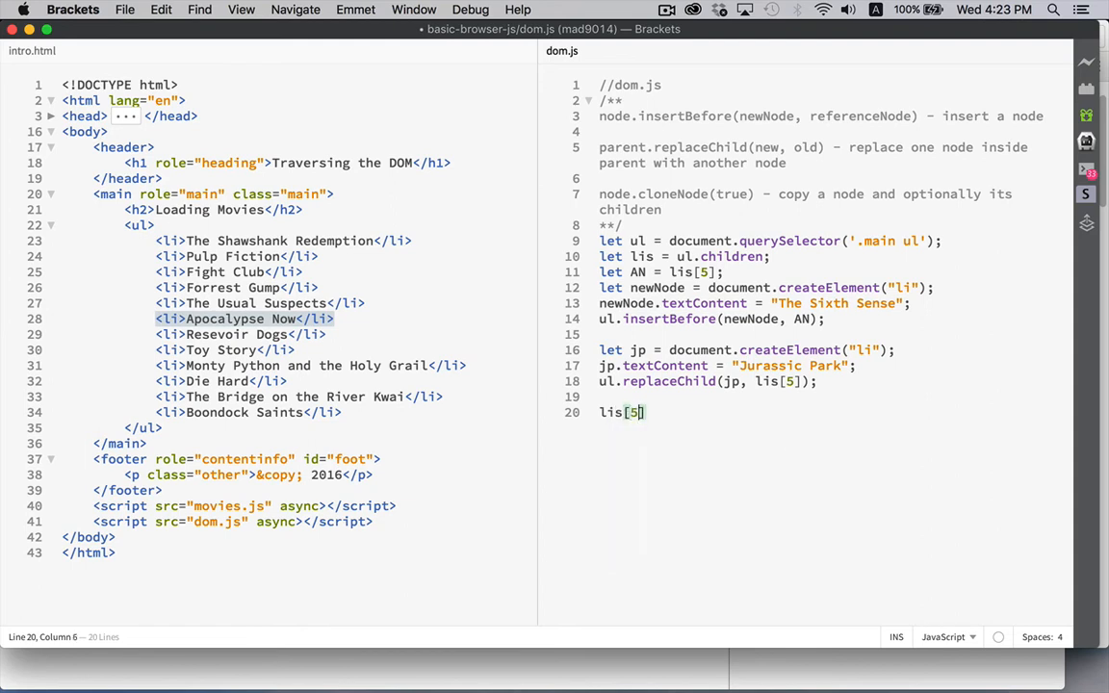
type(".clon")
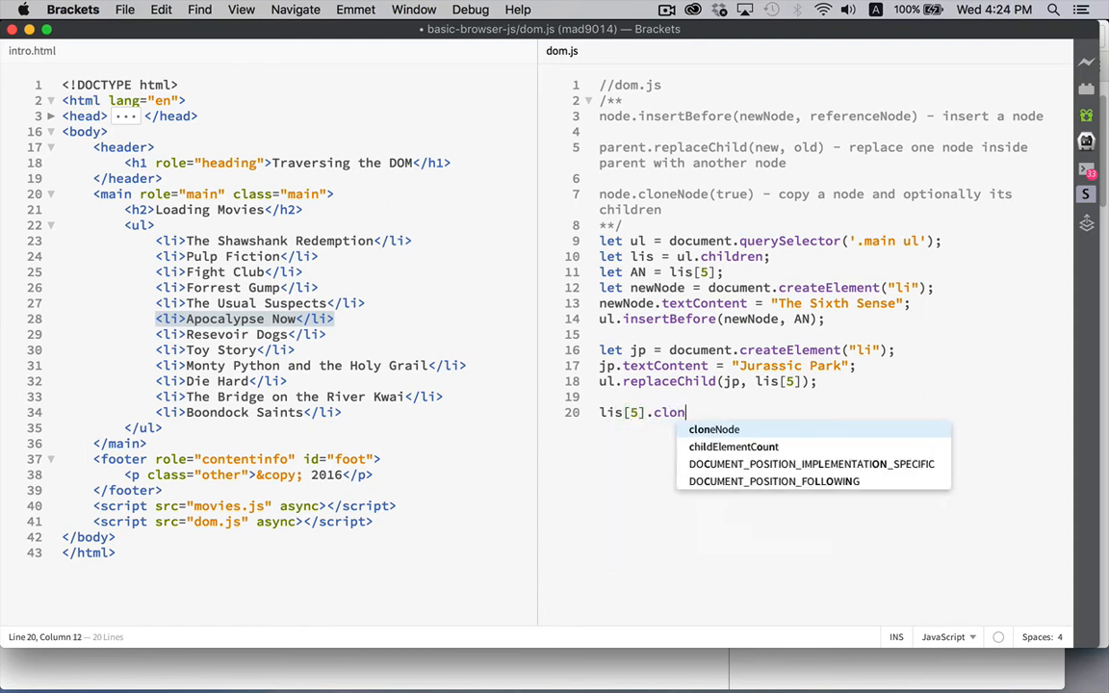
type("eNode(false);")
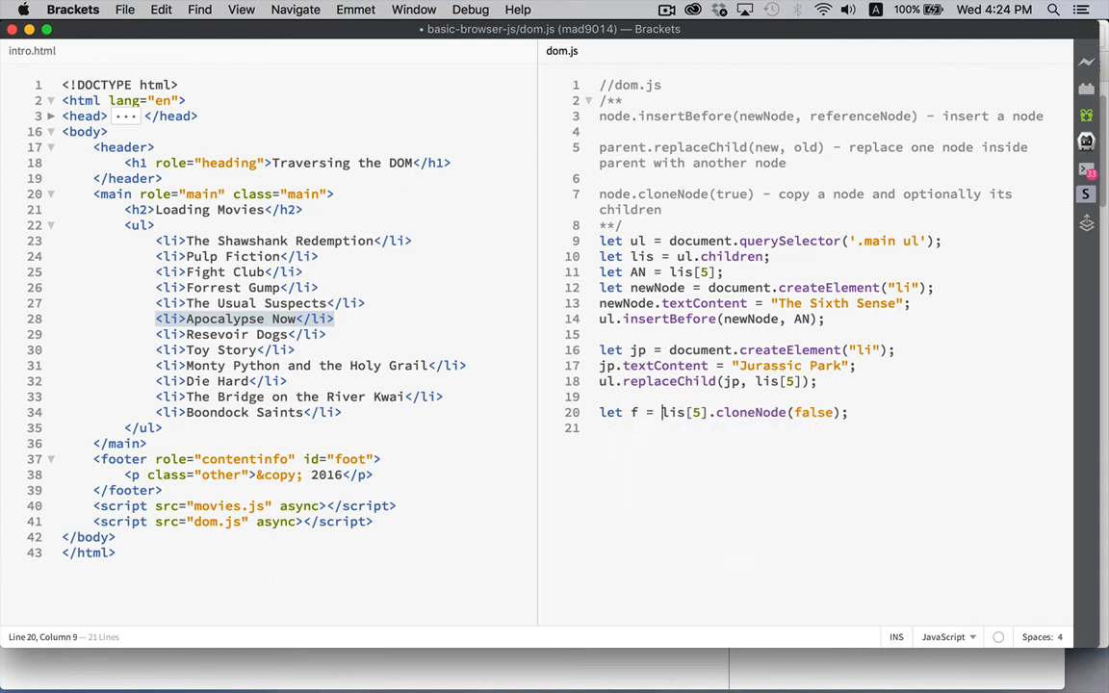
type("let t =")
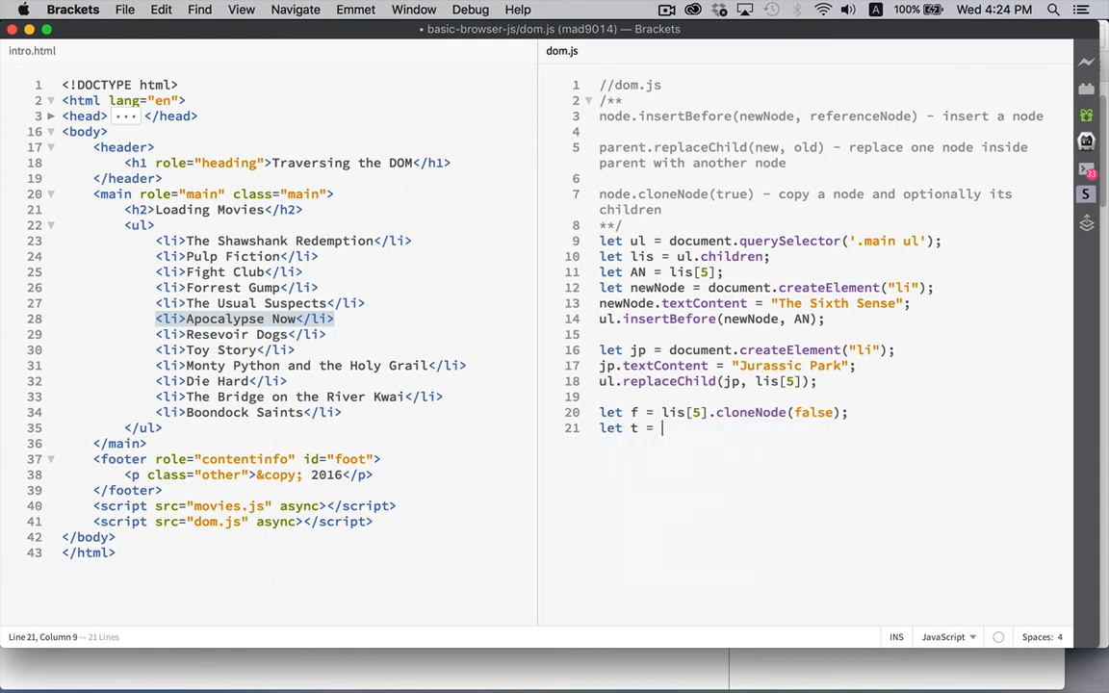
type("lis[5]")
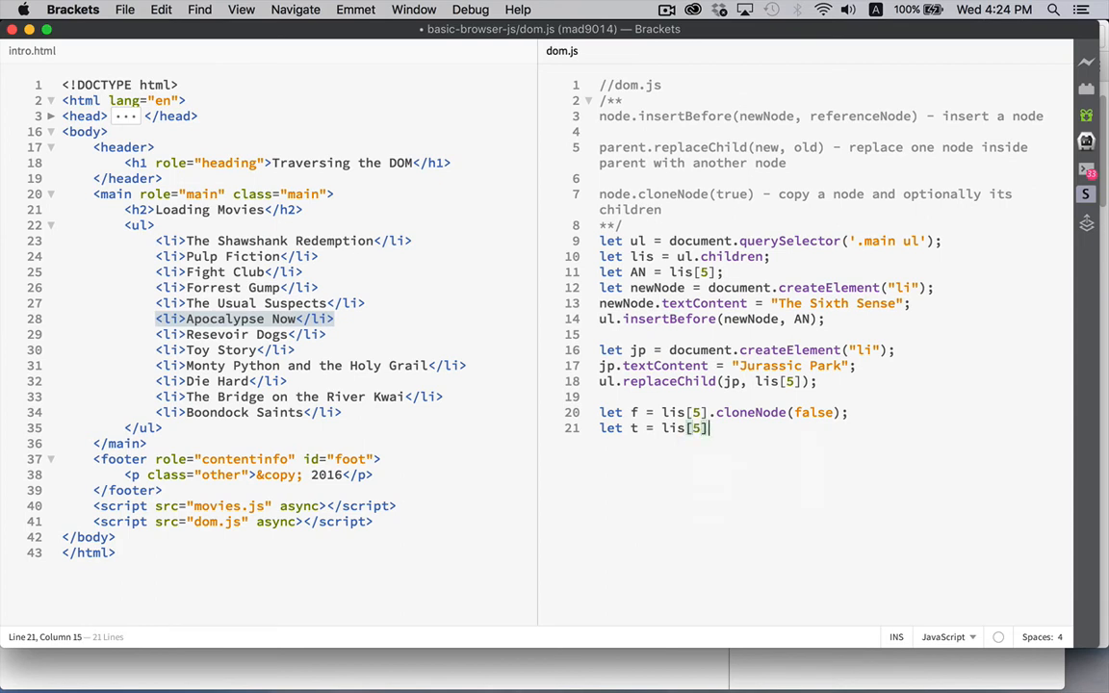
type(".cloneNode(true")
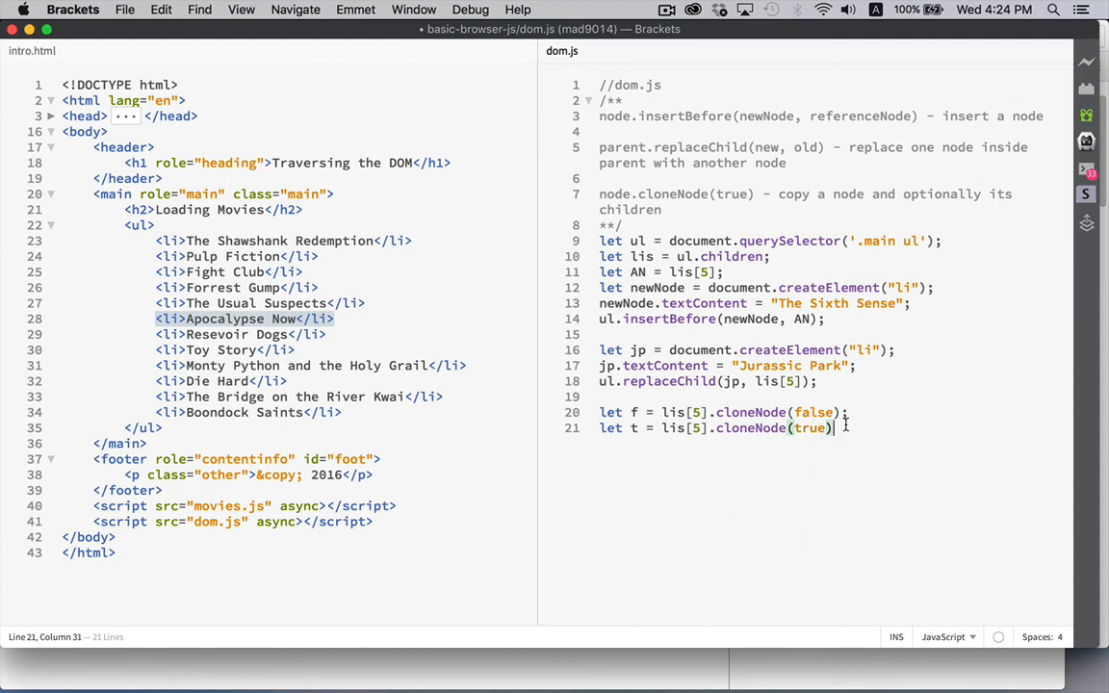
double_click(674, 412)
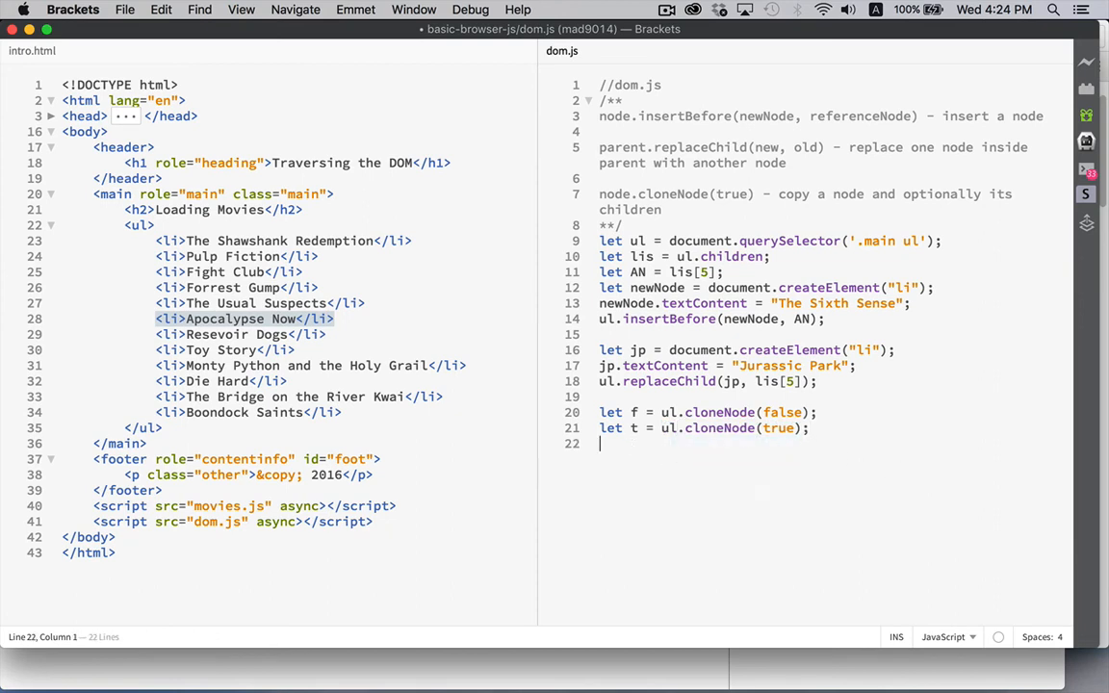
- Add console.log(f); and console.log(t); to log both clones
type("conso")
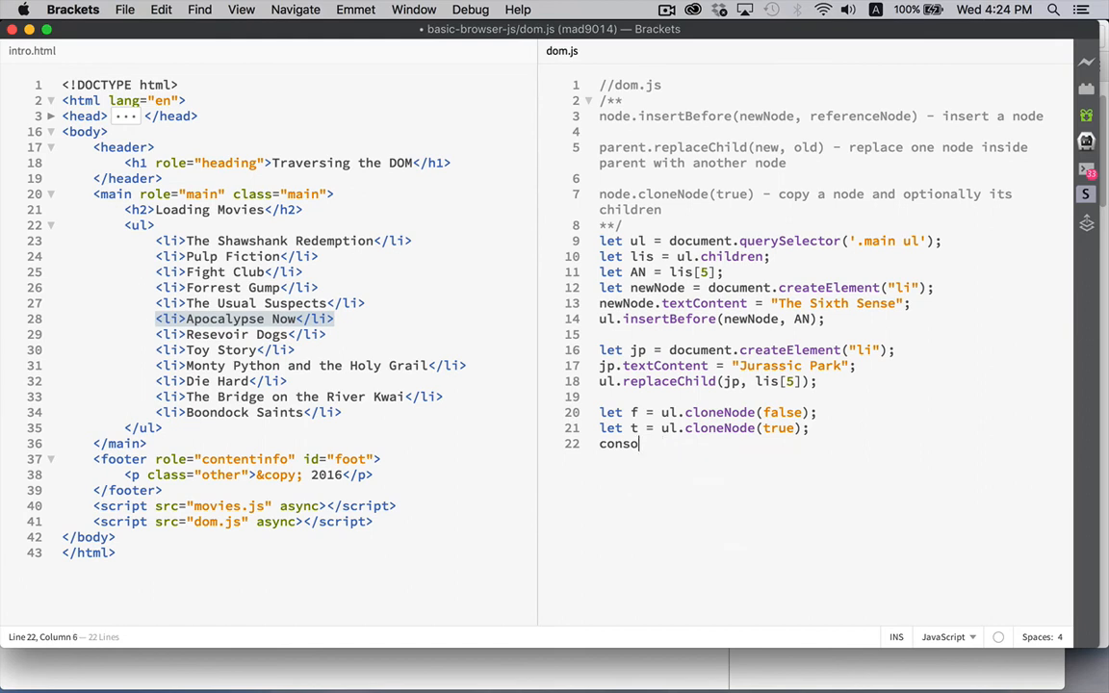
type("le.")
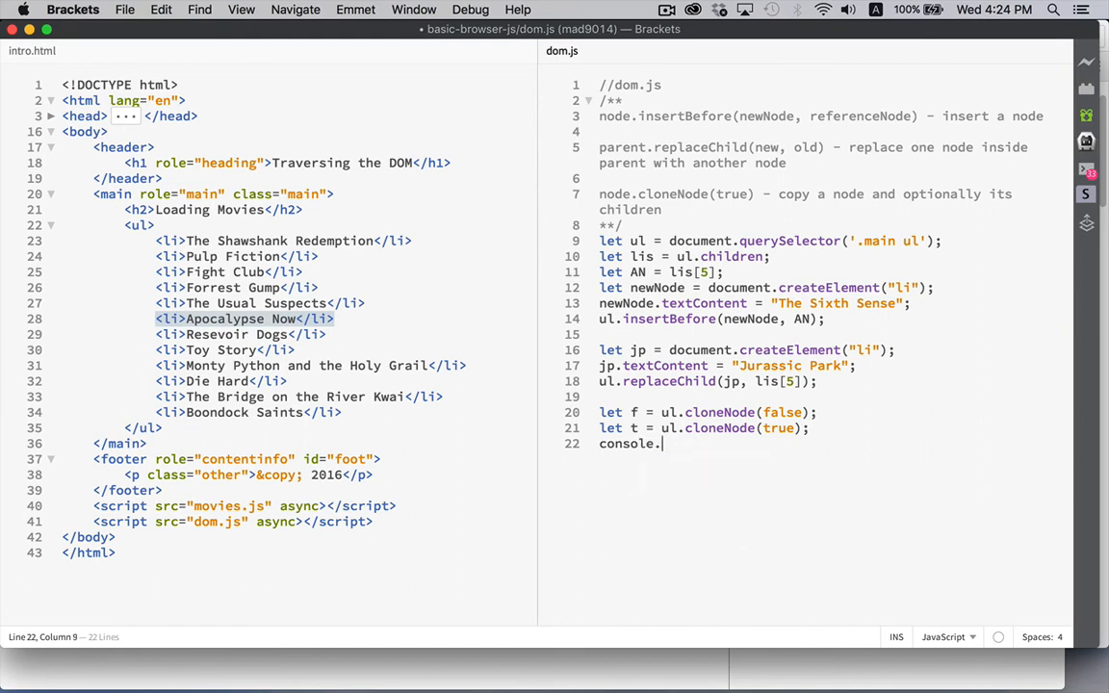
type("log()")
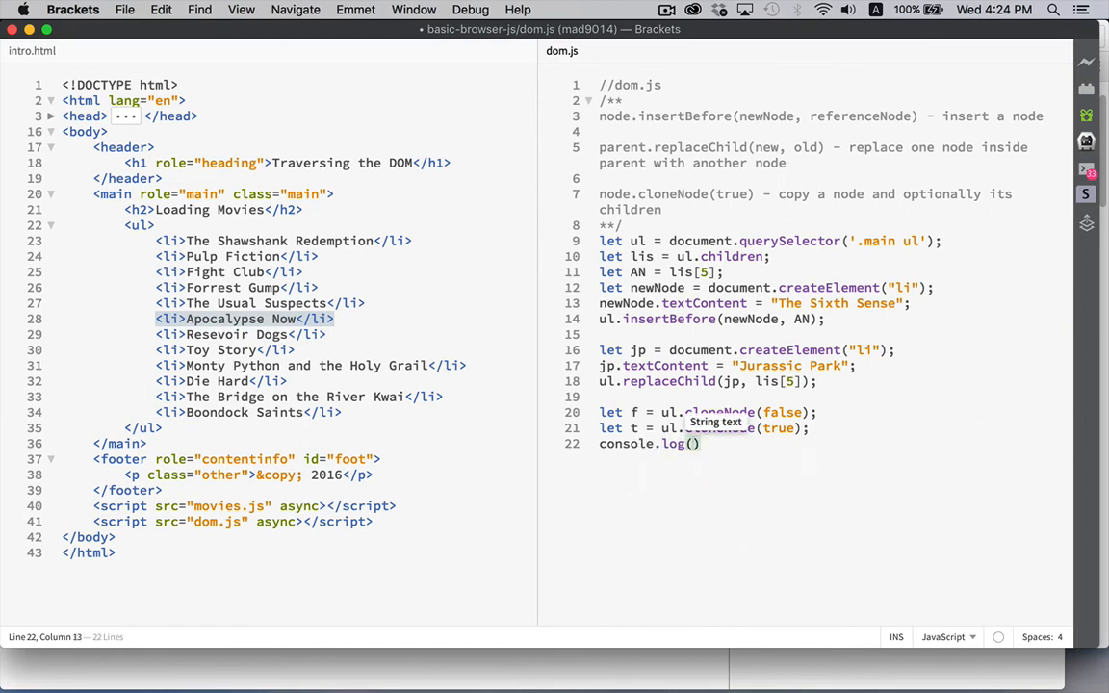
type("(f);")
type("console.log(")
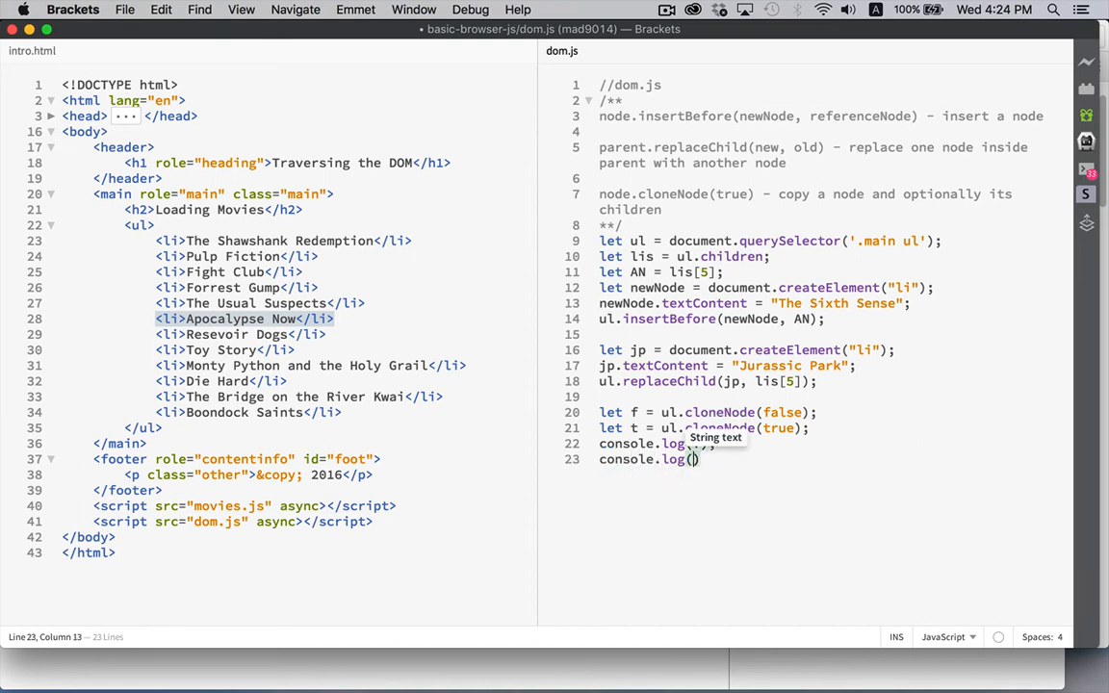
type("t);")
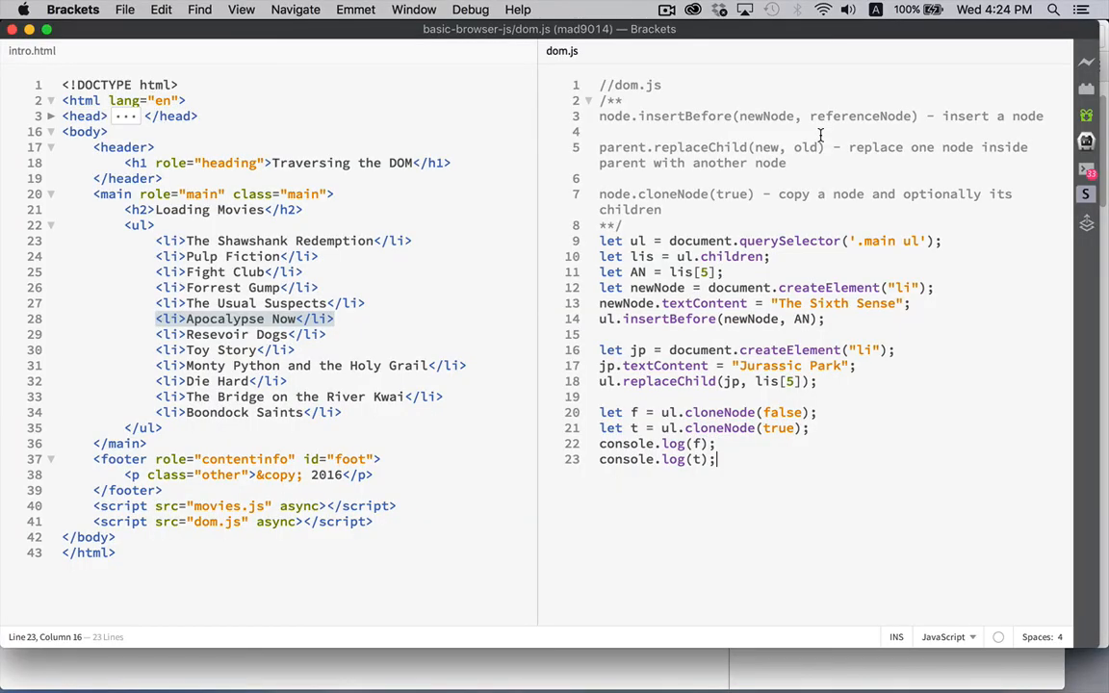
- Reload in Chrome and expand the deep ul clone in the console to see its items
double_click(781, 412)
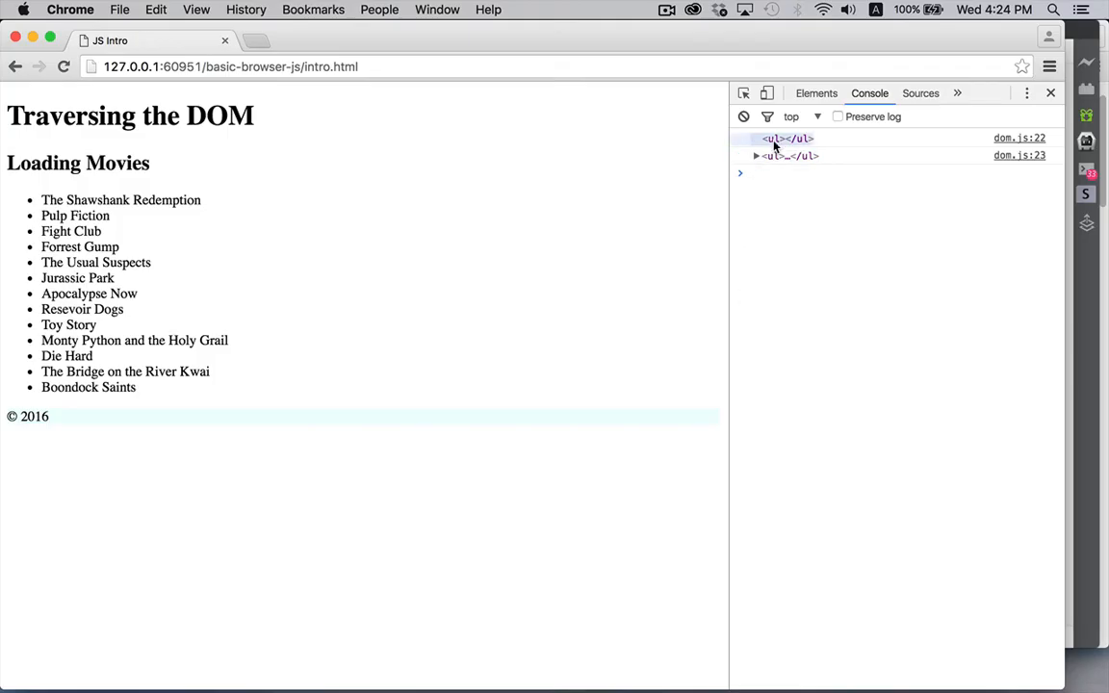
left_click(756, 154)
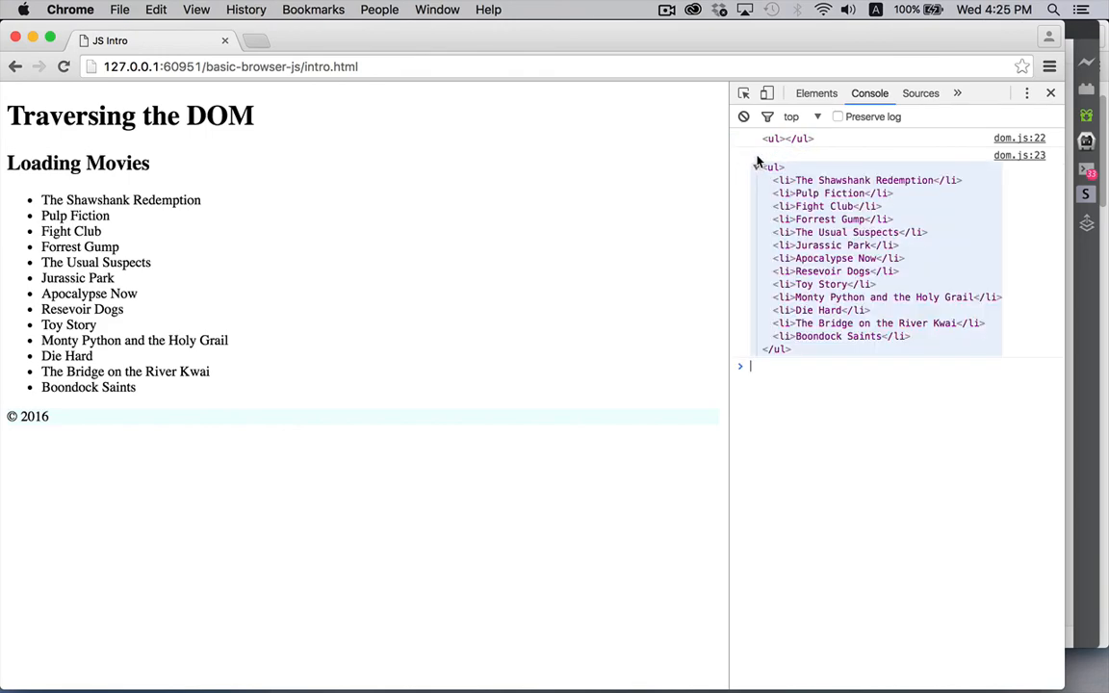